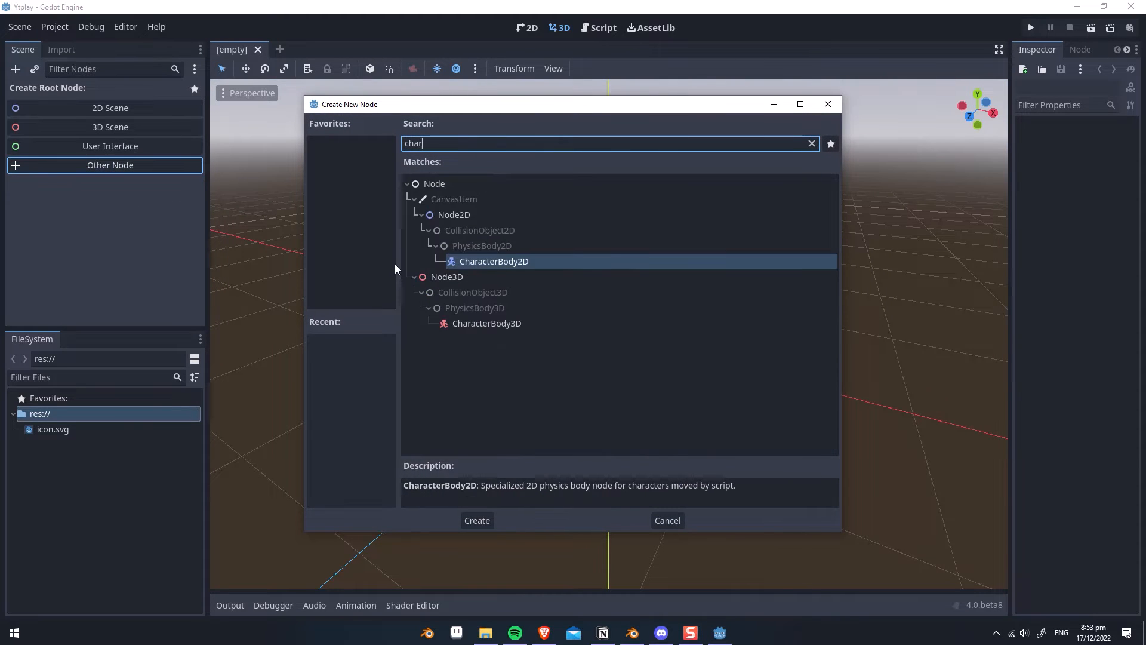
Build a CharacterBody3D Player with collision shape, capsule mesh and camera, saved as player.tscn.
{"action": "left_click", "coordinate": [476, 520]}
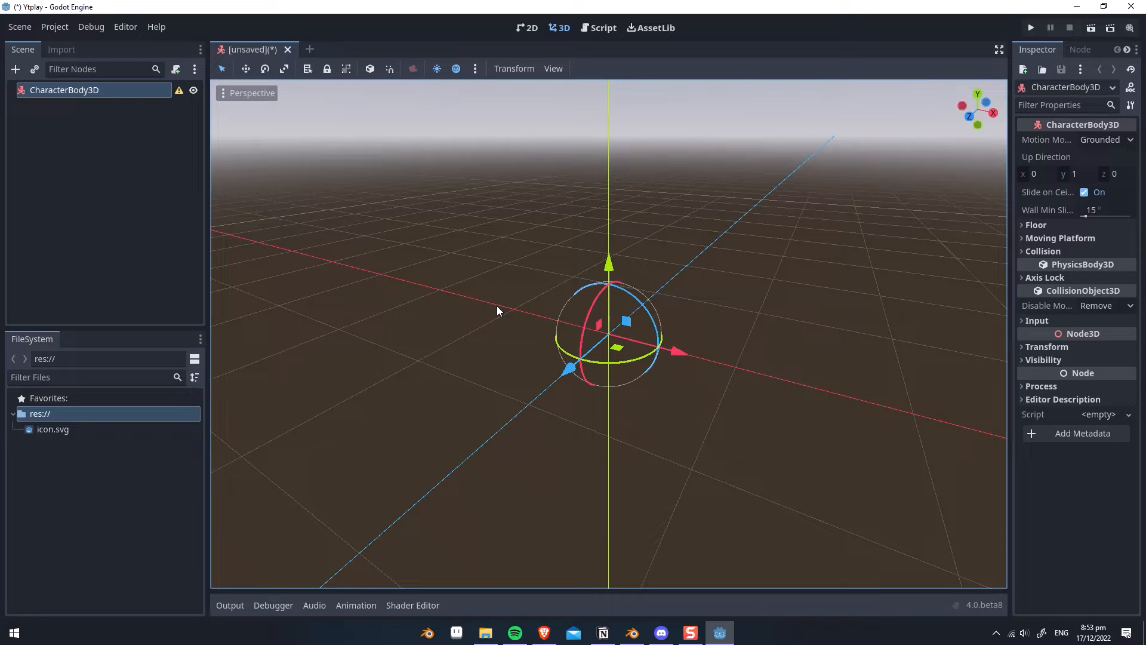
{"action": "mouse_move", "coordinate": [545, 294]}
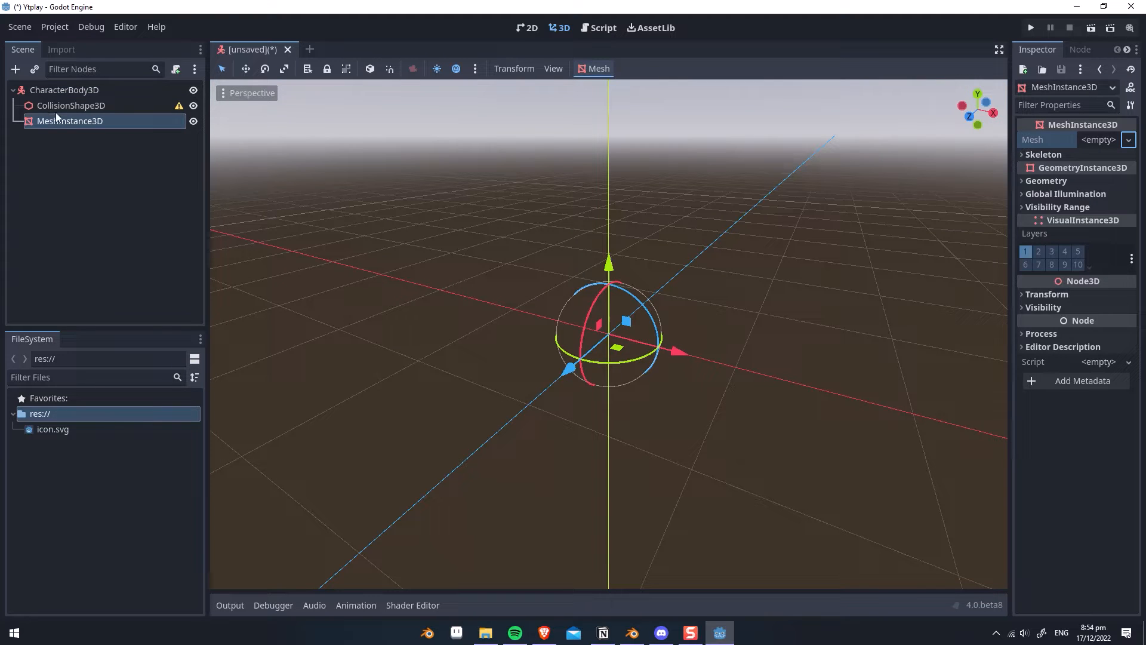
{"action": "mouse_move", "coordinate": [128, 143]}
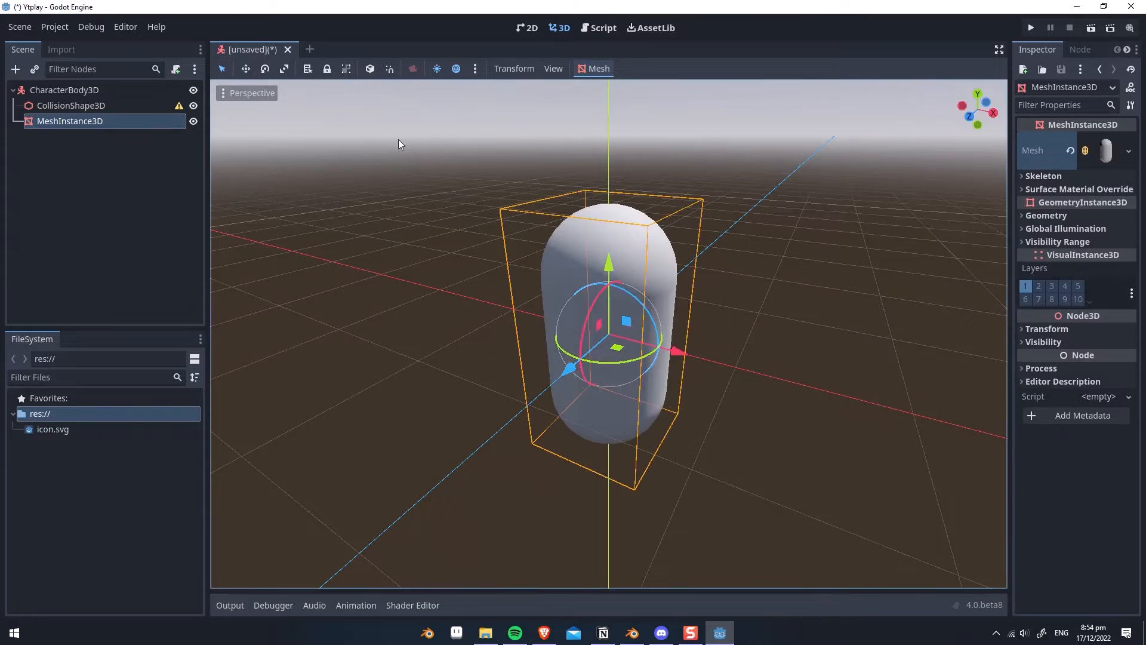
{"action": "left_click", "coordinate": [1128, 140]}
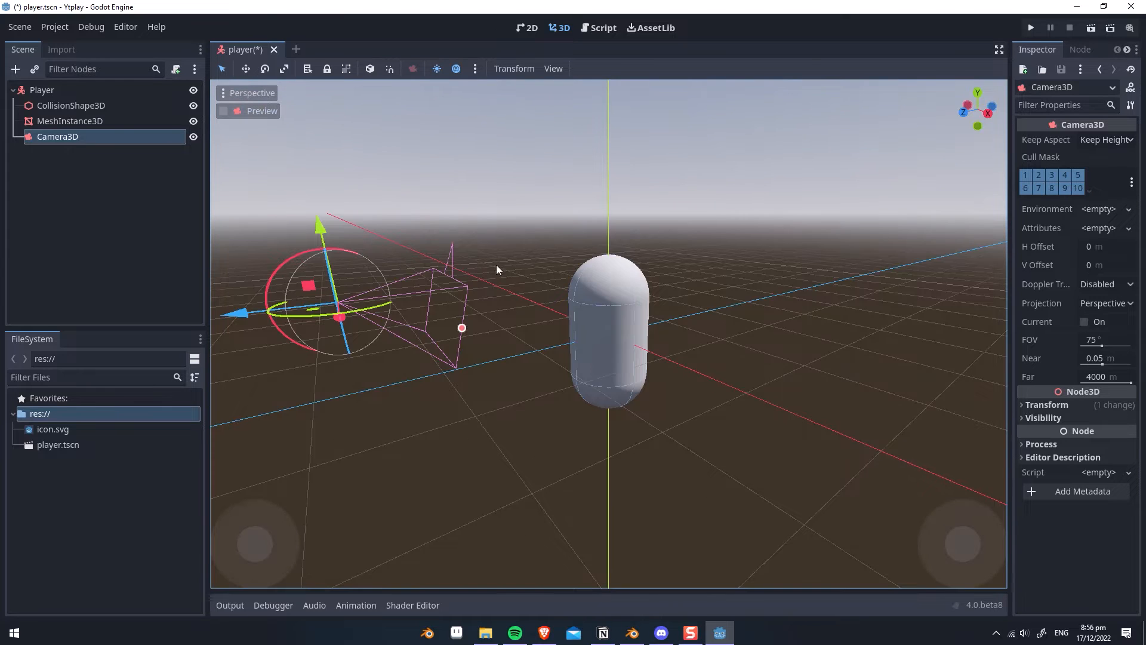
Attach a new res://player.gd script to Player using the CharacterBody3D Basic Movement template.
{"action": "left_click", "coordinate": [42, 89]}
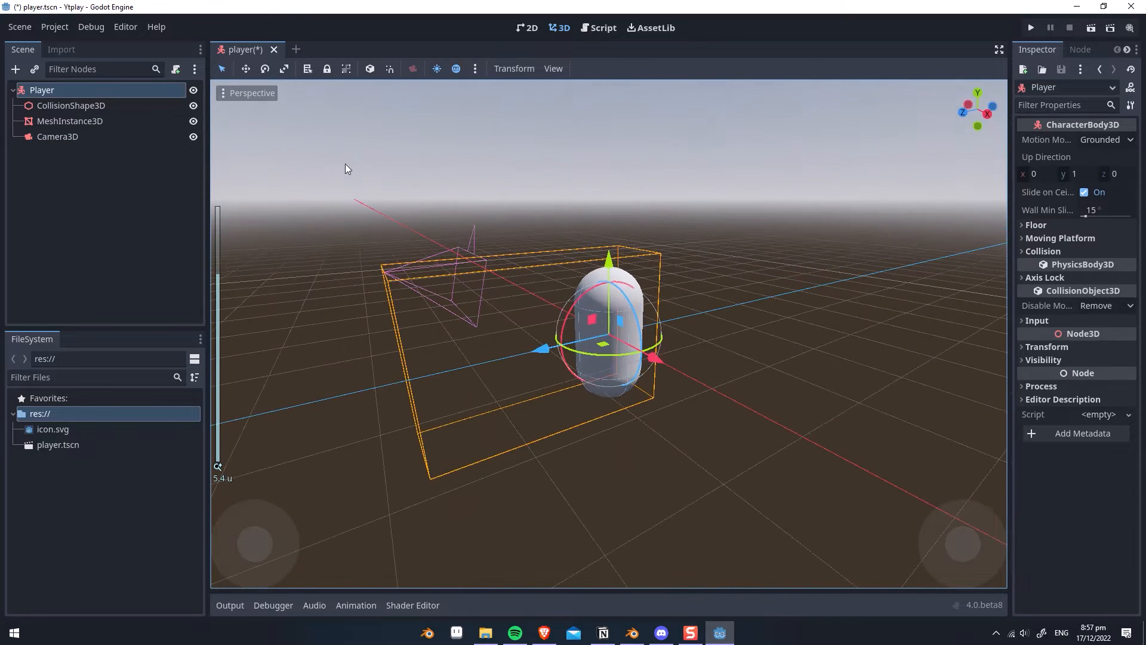
{"action": "left_click", "coordinate": [175, 69]}
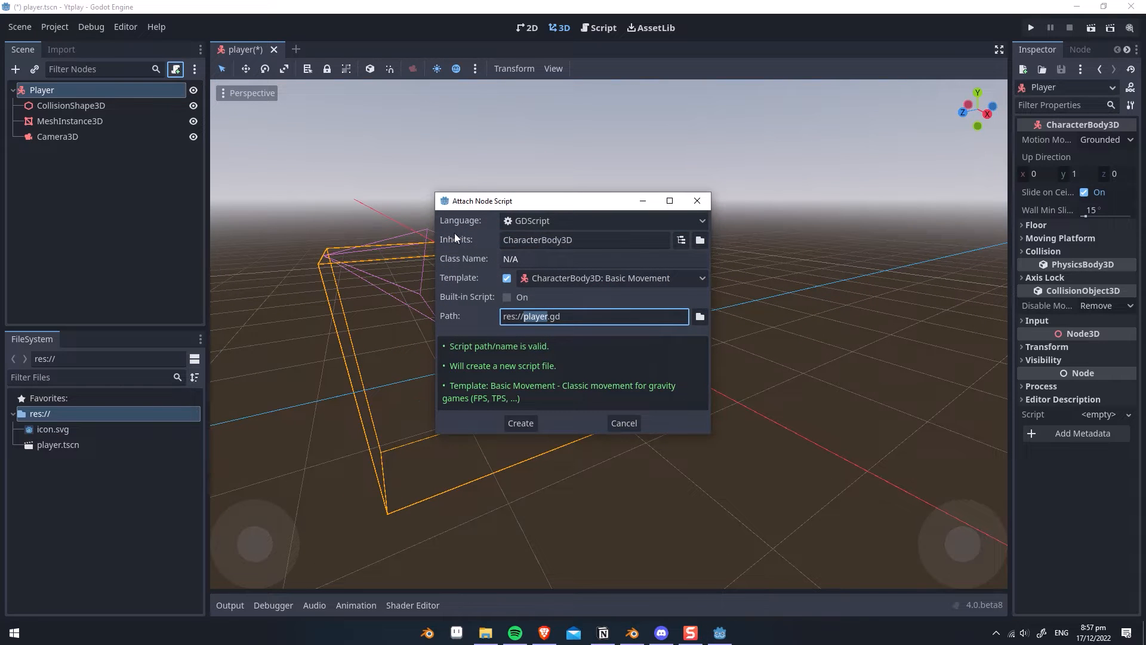
{"action": "mouse_move", "coordinate": [543, 293]}
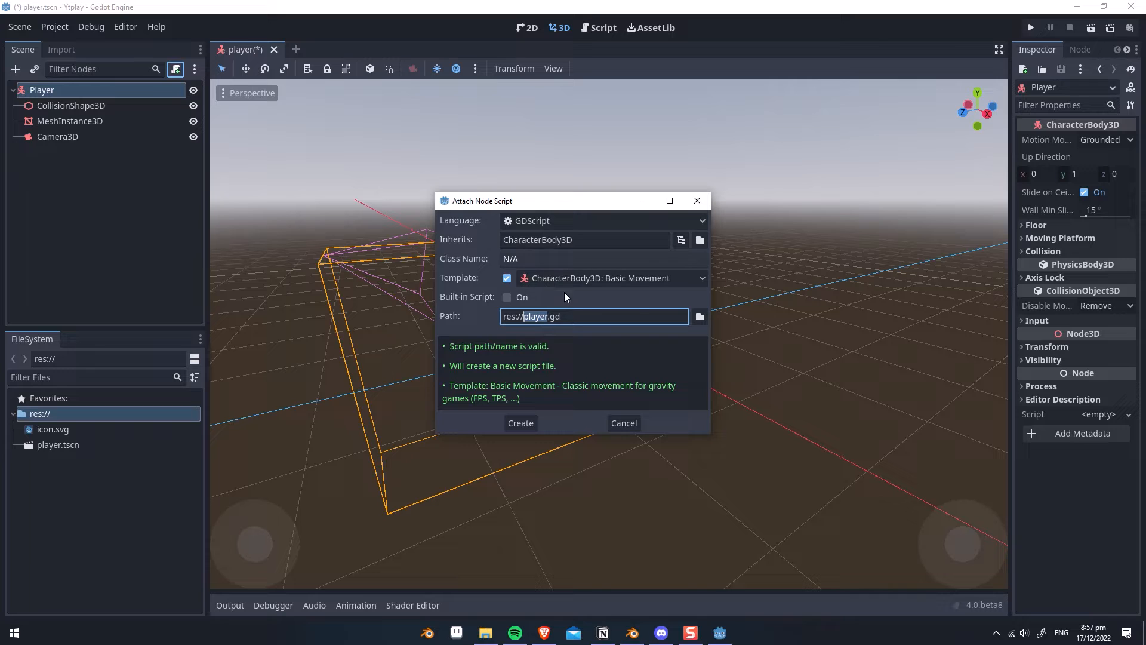
{"action": "mouse_move", "coordinate": [521, 390]}
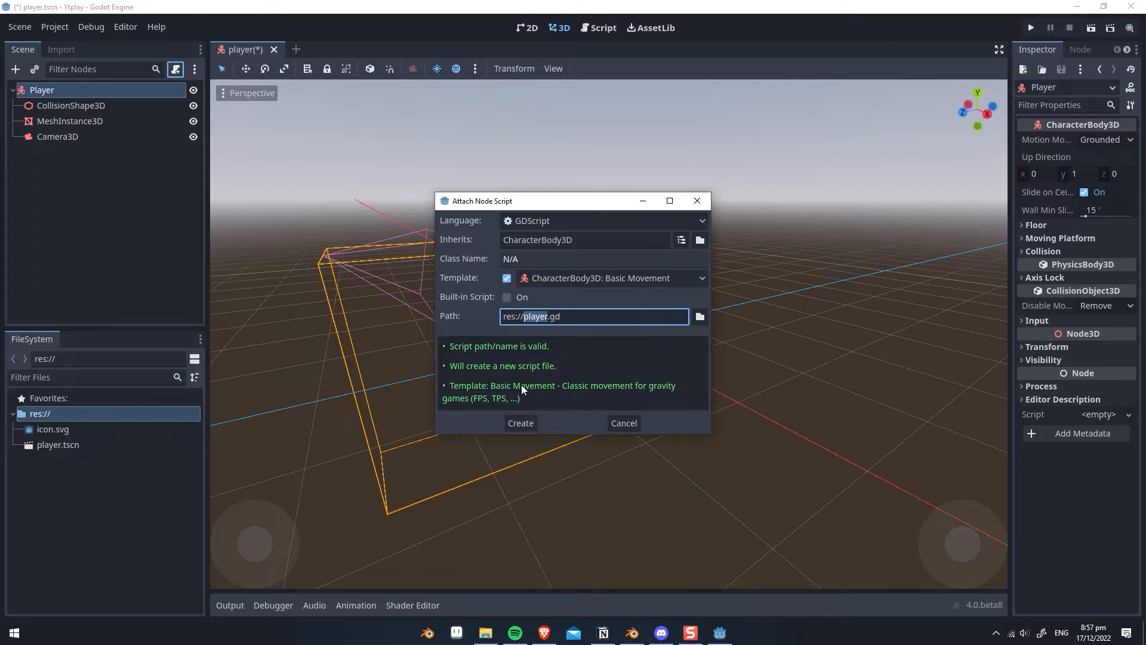
{"action": "left_click", "coordinate": [520, 423]}
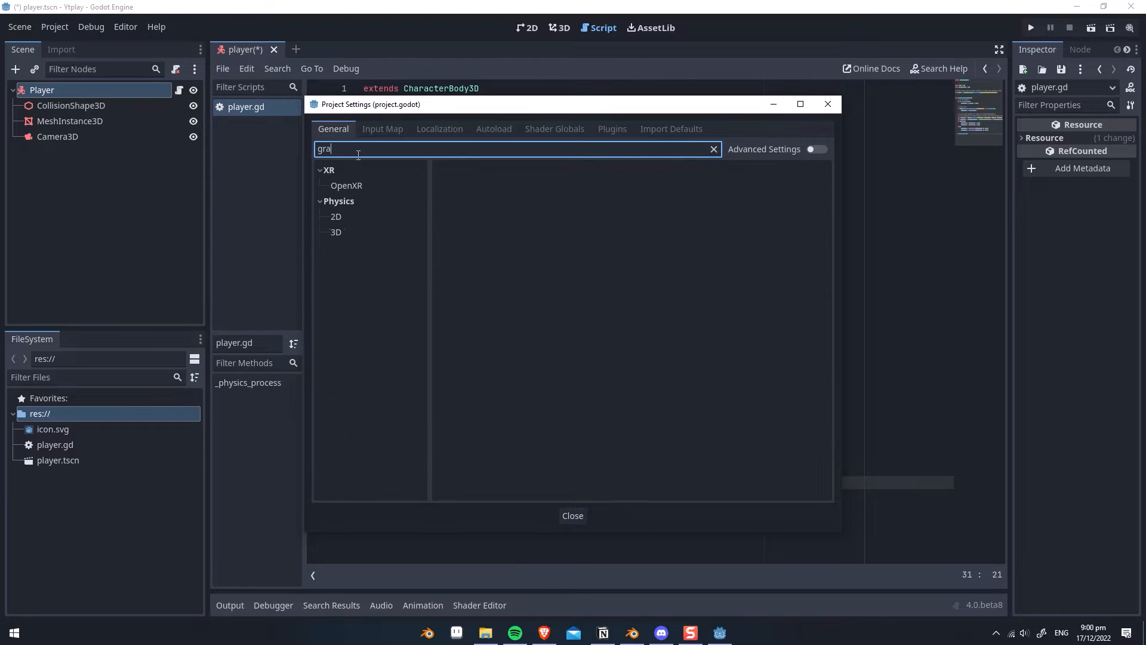
Replace the ProjectSettings gravity lookup in player.gd with a fixed 9.8 and save.
{"action": "type", "text": "v"}
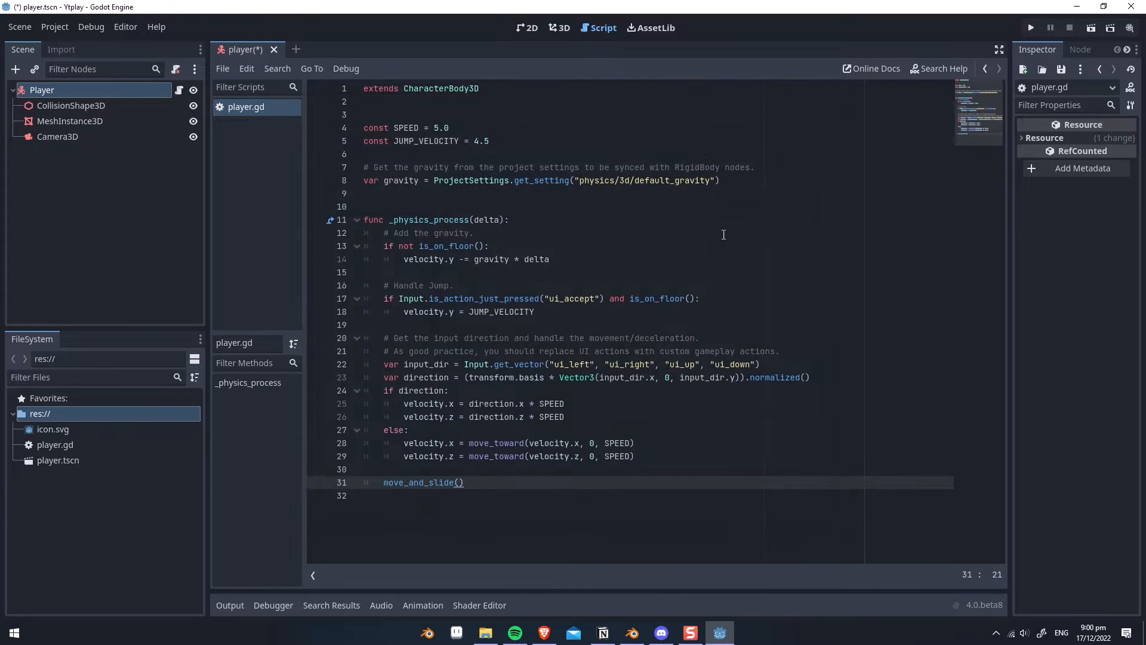
{"action": "double_click", "coordinate": [576, 180]}
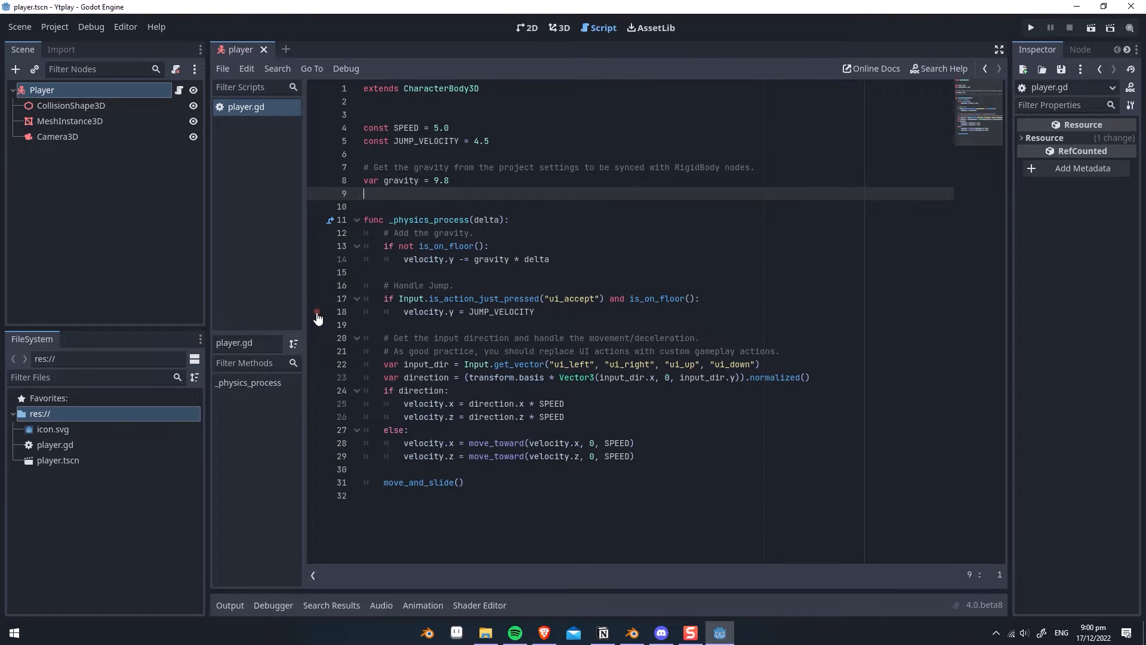
{"action": "left_click", "coordinate": [543, 298]}
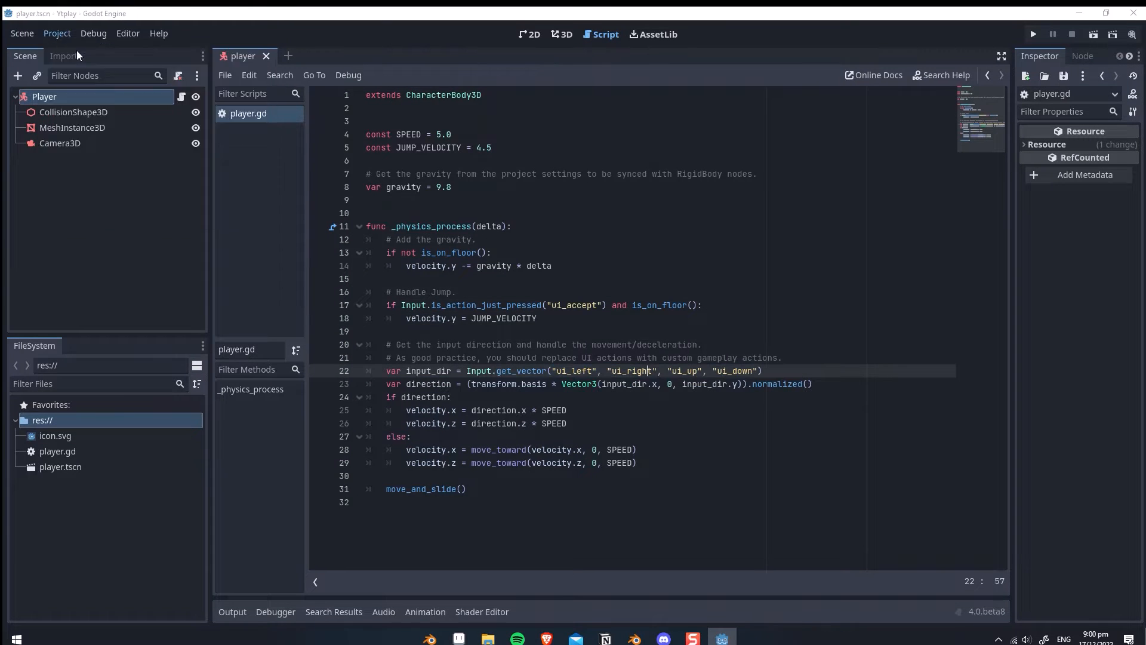
Add move_left, move_right, forward, backward and jump input actions and use them in player.gd.
{"action": "left_click", "coordinate": [58, 32]}
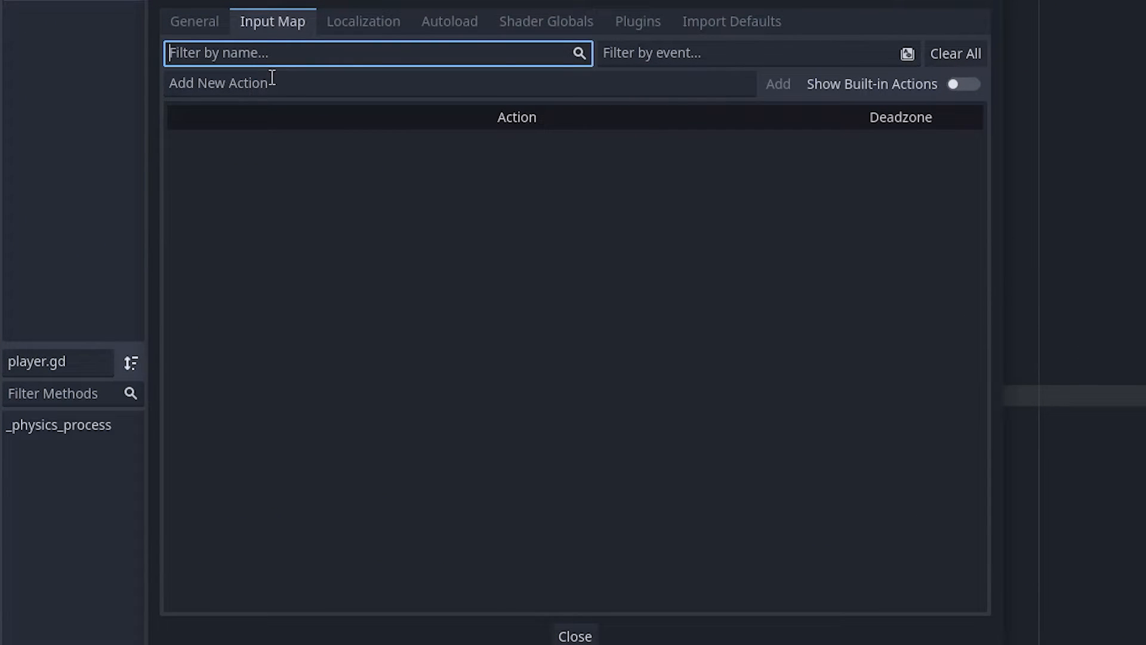
{"action": "type", "text": "move_left"}
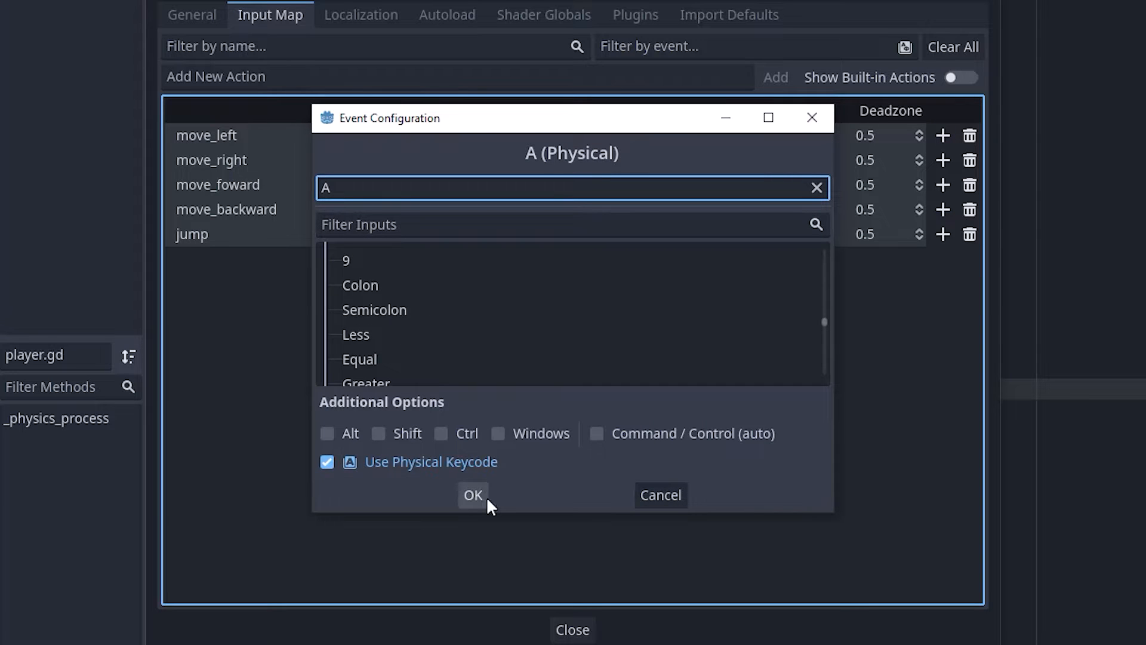
{"action": "left_click", "coordinate": [473, 494]}
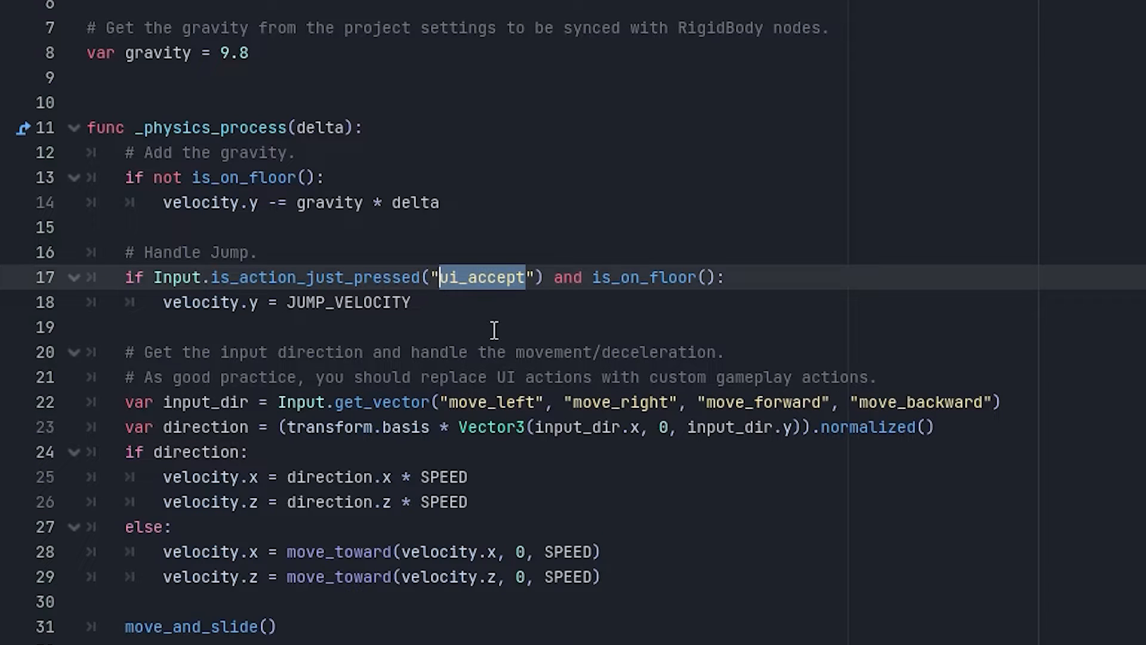
{"action": "type", "text": "jump"}
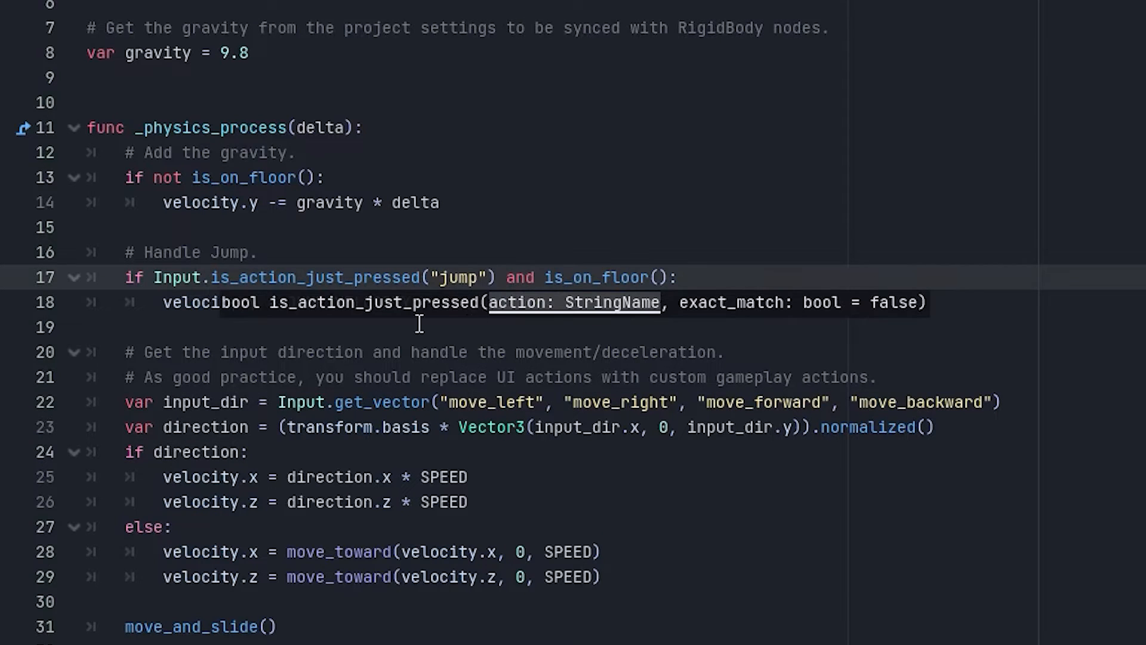
{"action": "left_click", "coordinate": [558, 28]}
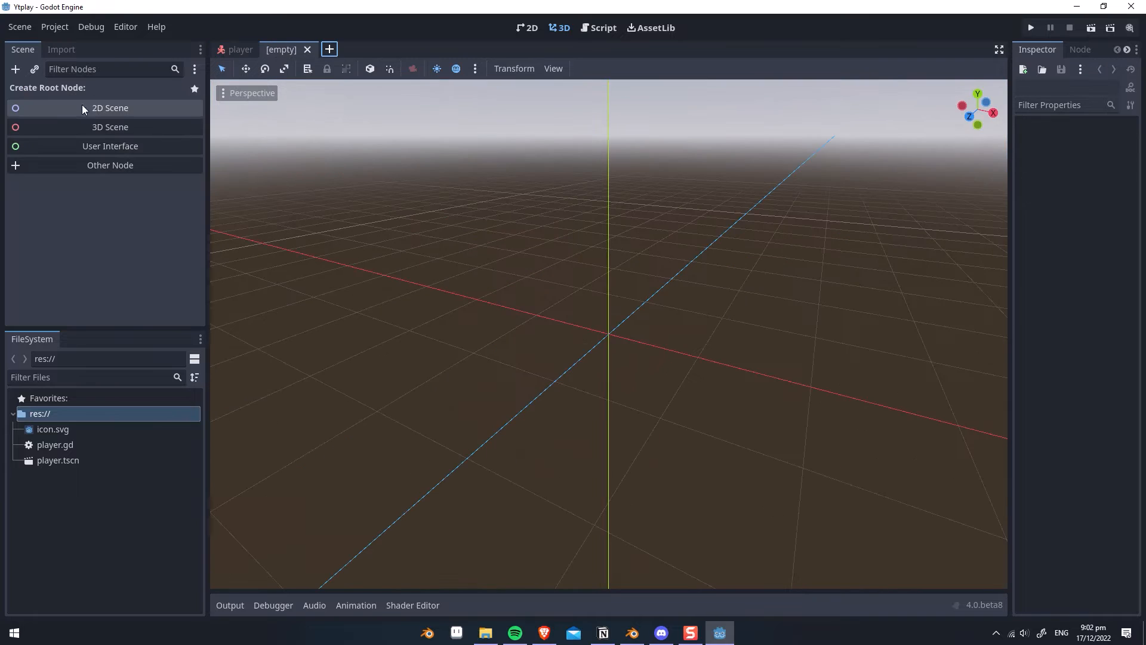
Build world.tscn with a 10×0.3×10 static floor and the instanced Player, then run it.
{"action": "left_click", "coordinate": [110, 126]}
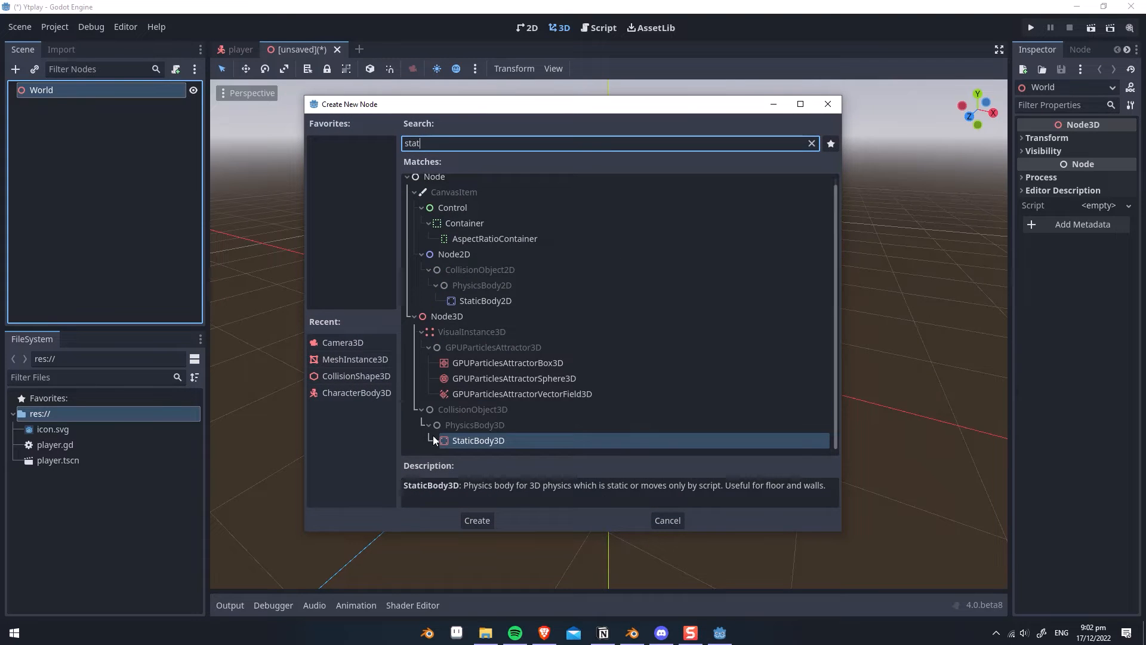
{"action": "left_click", "coordinate": [476, 520]}
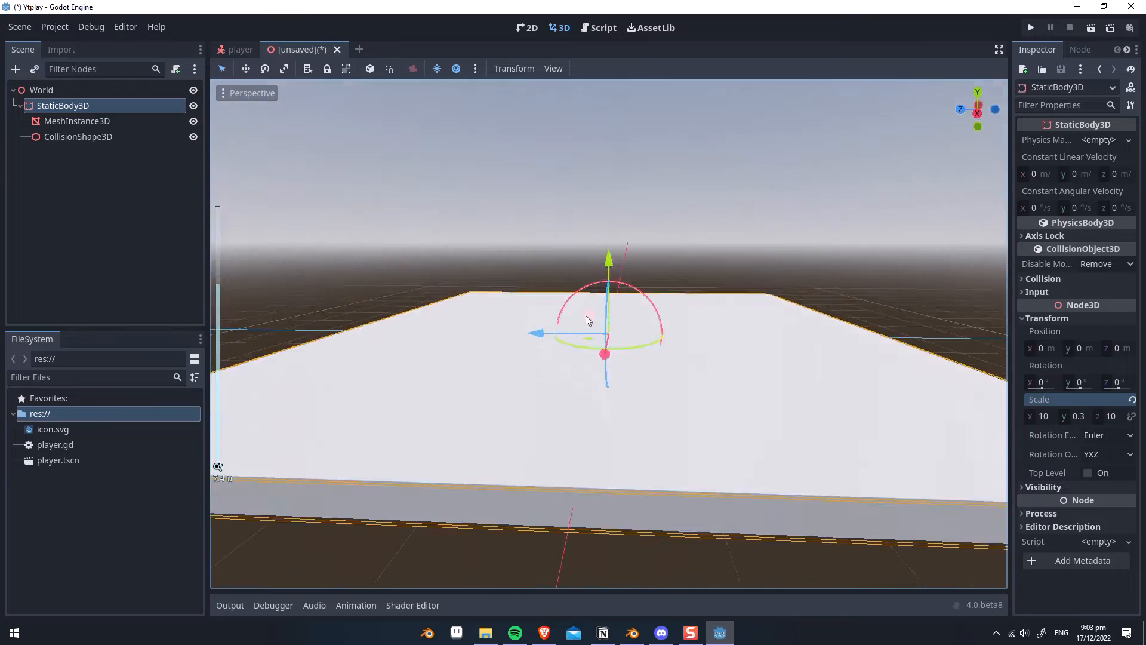
{"action": "left_click", "coordinate": [41, 89]}
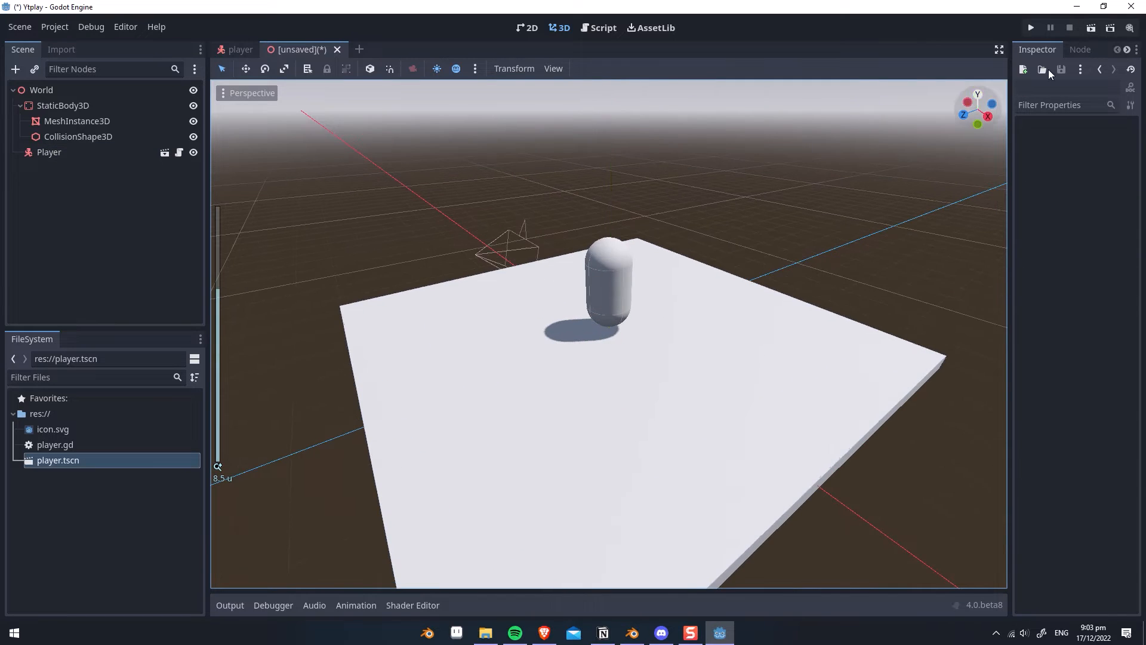
{"action": "left_click", "coordinate": [1029, 27]}
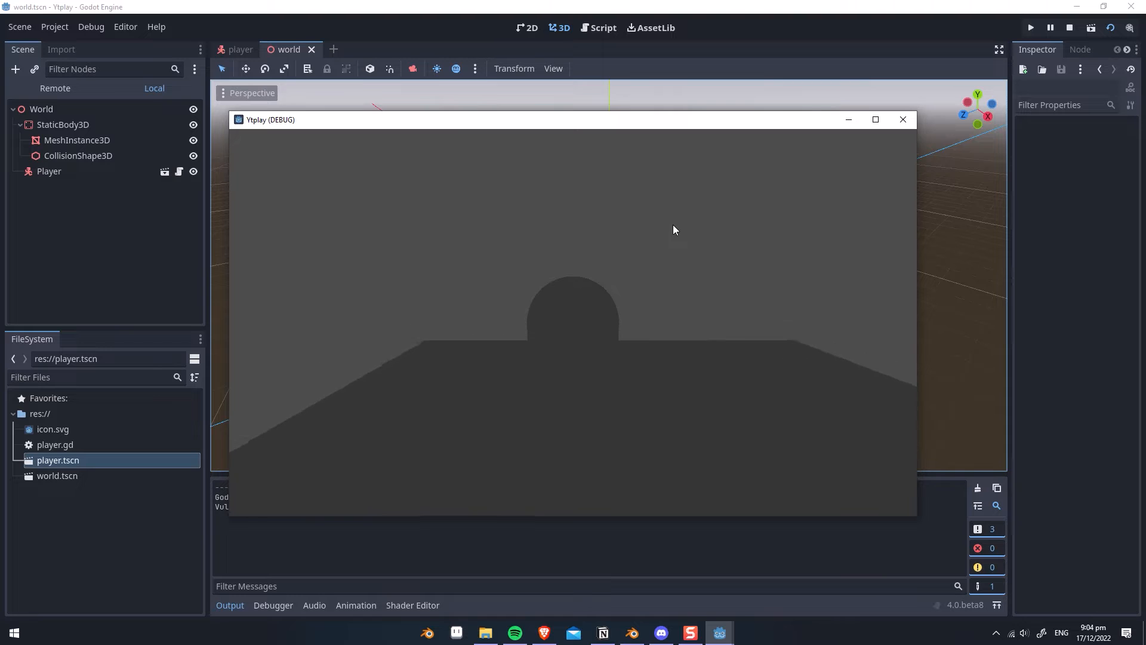
{"action": "left_click", "coordinate": [902, 120]}
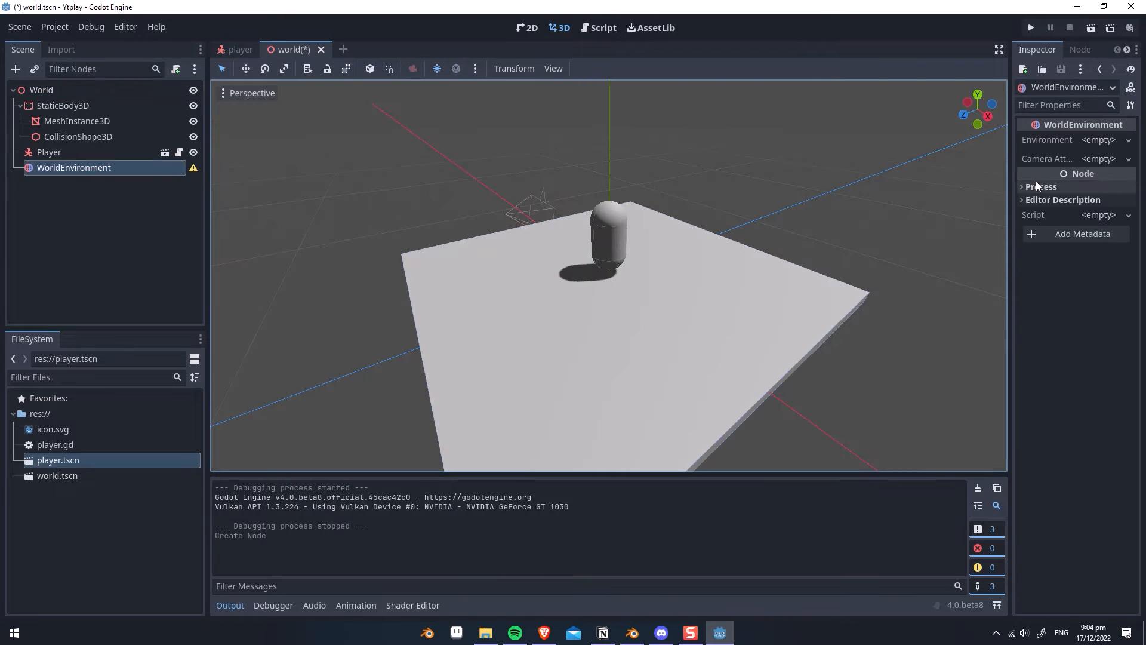
Give the WorldEnvironment a Sky background using a new PhysicalSkyMaterial.
{"action": "left_click", "coordinate": [1128, 140]}
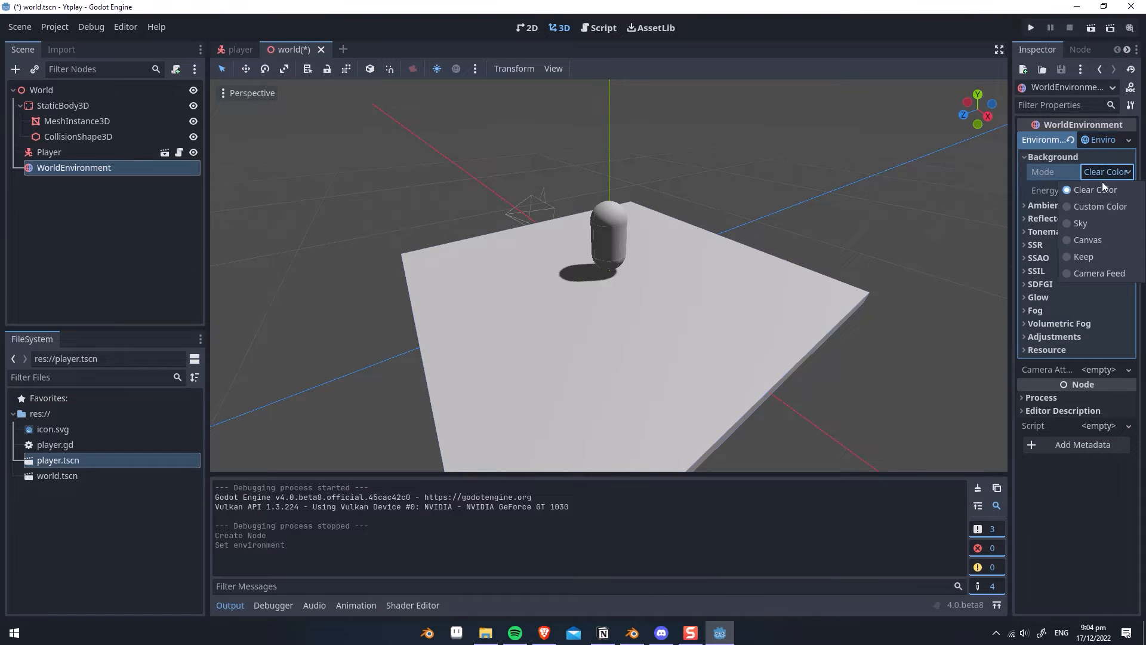
{"action": "left_click", "coordinate": [1078, 222]}
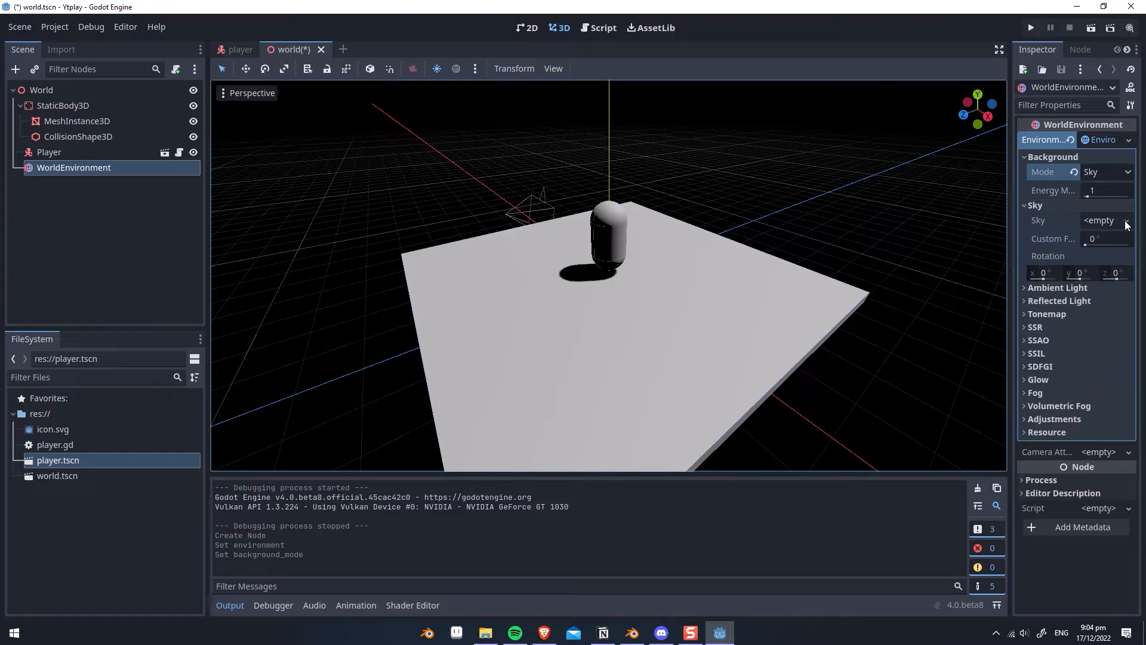
{"action": "left_click", "coordinate": [1124, 220]}
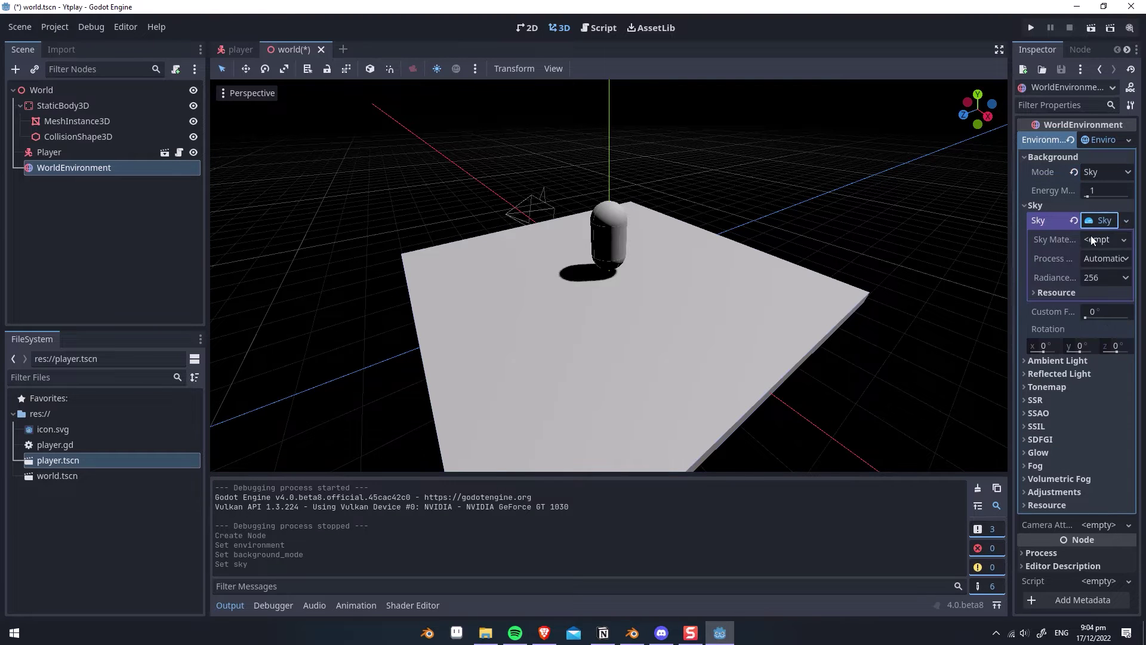
{"action": "left_click", "coordinate": [1126, 239]}
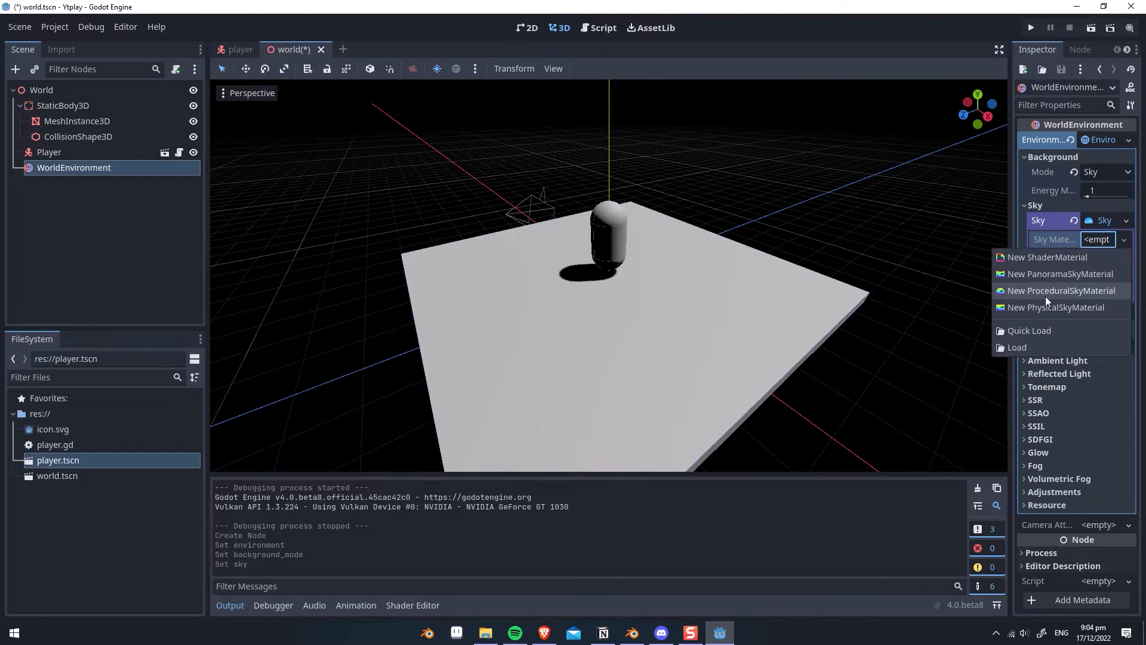
{"action": "left_click", "coordinate": [1055, 307]}
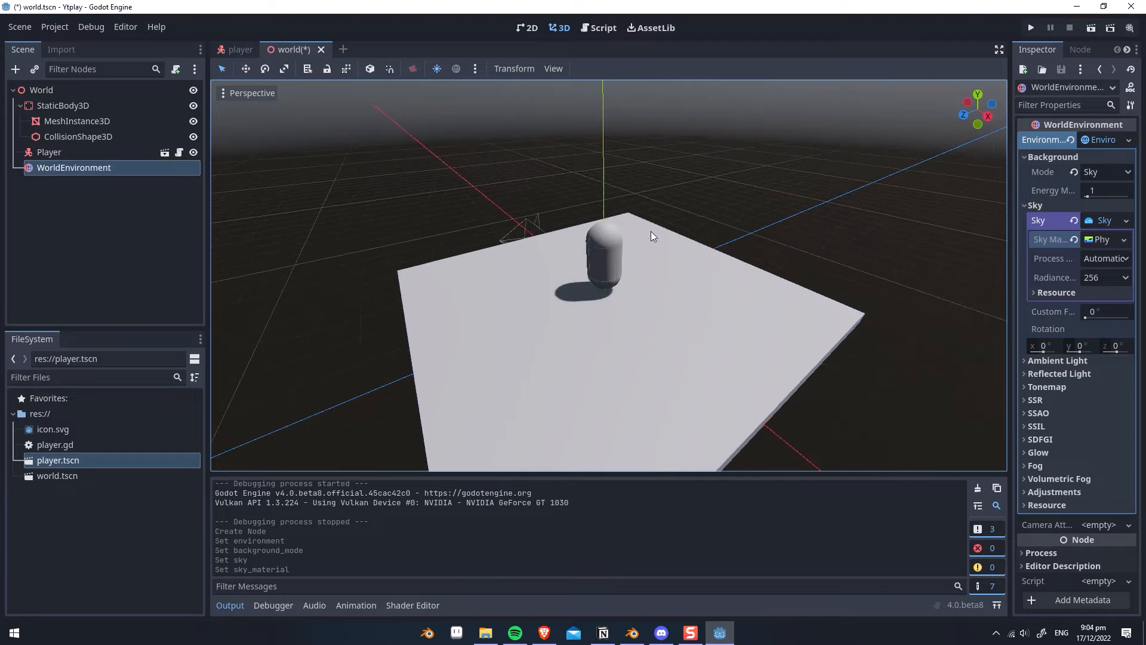
{"action": "type", "text": "dire"}
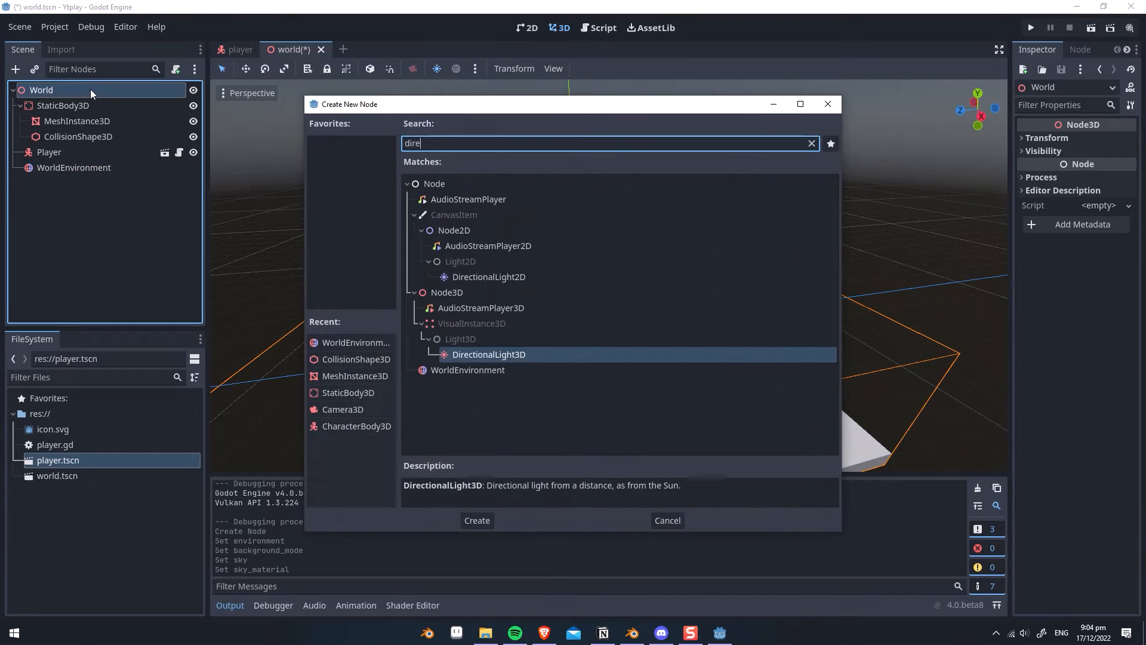
Add a shadow-casting DirectionalLight3D to the world and run the game to test lighting.
{"action": "left_click", "coordinate": [476, 520]}
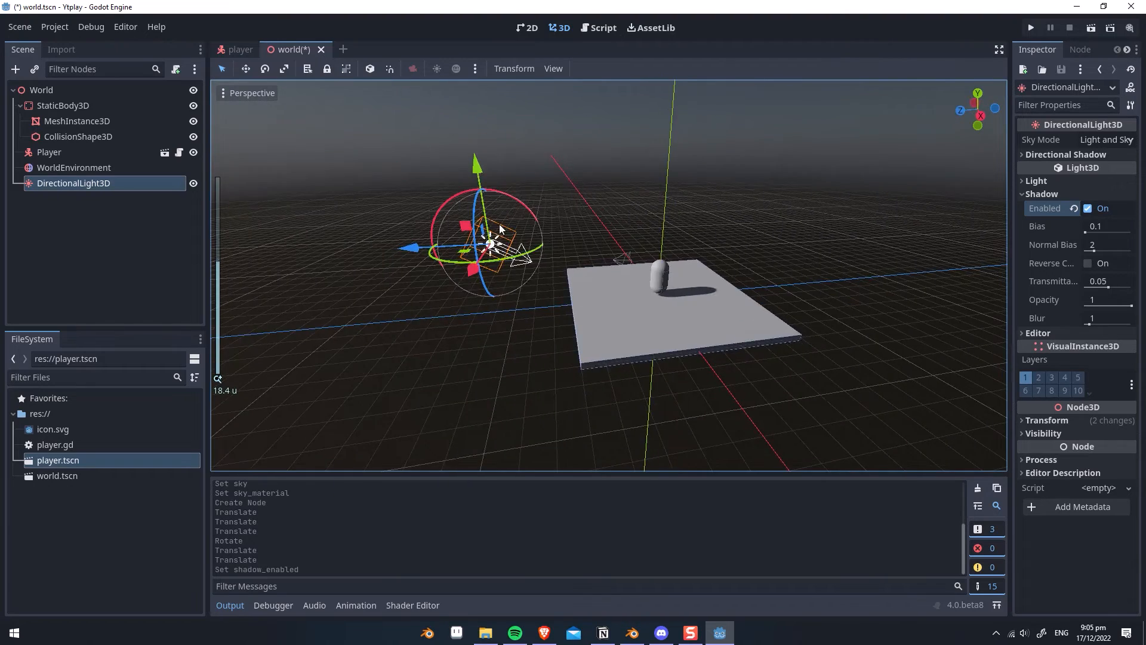
{"action": "left_click", "coordinate": [1030, 27]}
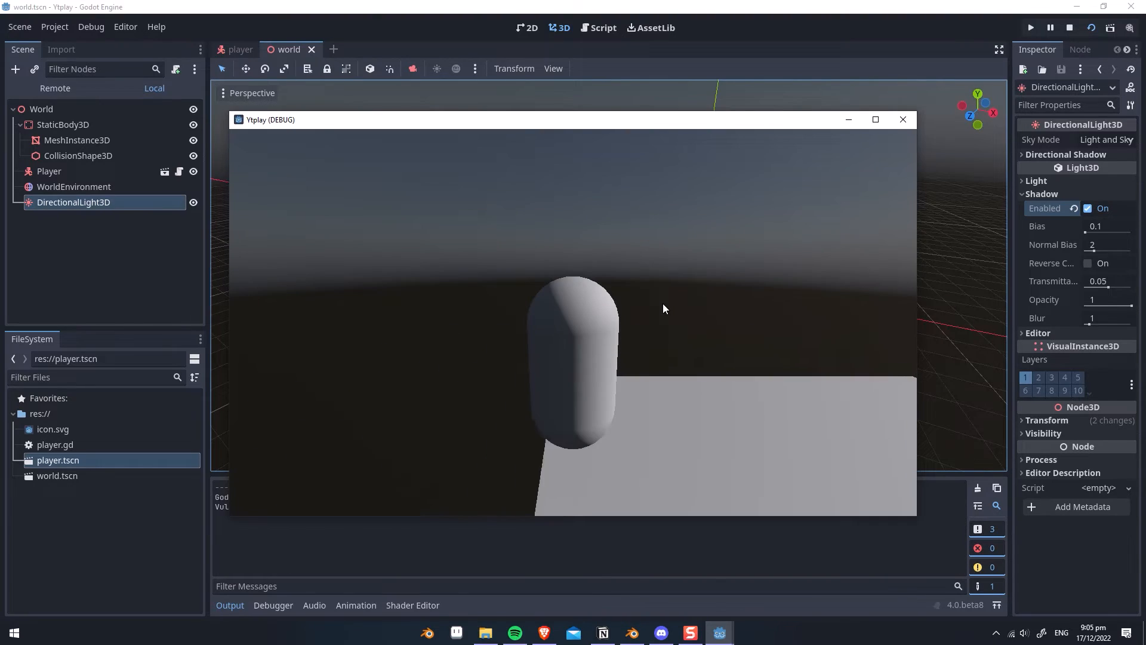
Stop the debug run and return to the player scene.
{"action": "left_click", "coordinate": [903, 120]}
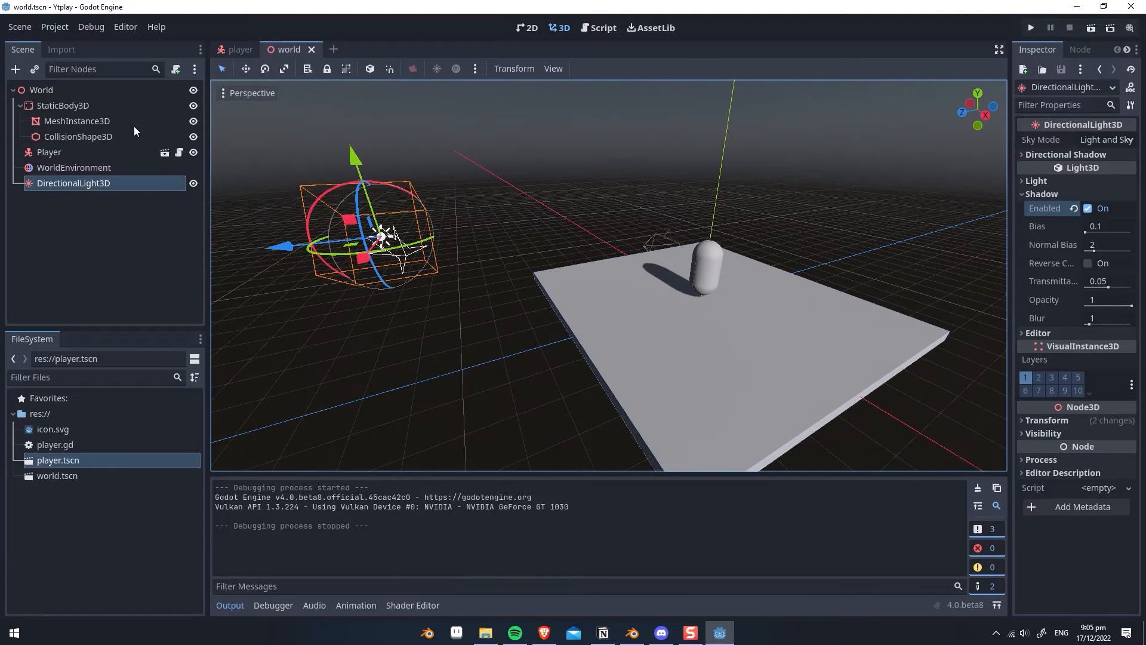
{"action": "left_click", "coordinate": [240, 49]}
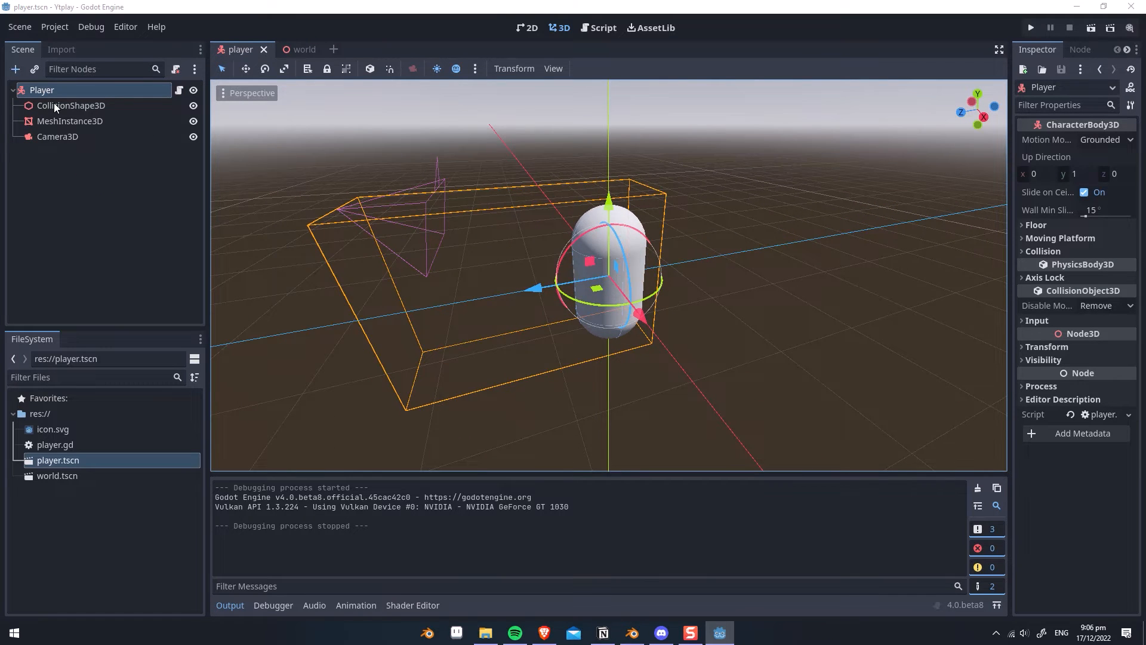
Nest Camera3D under a new Node3D child of Player named CameraBase.
{"action": "left_click", "coordinate": [14, 69]}
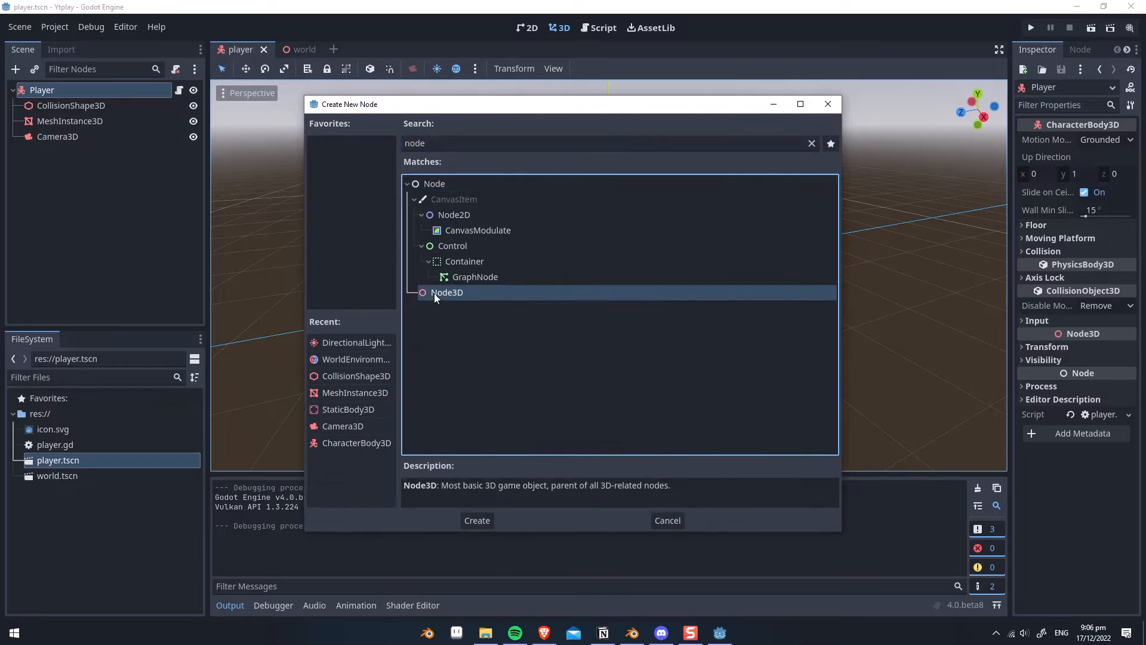
{"action": "left_click", "coordinate": [476, 520]}
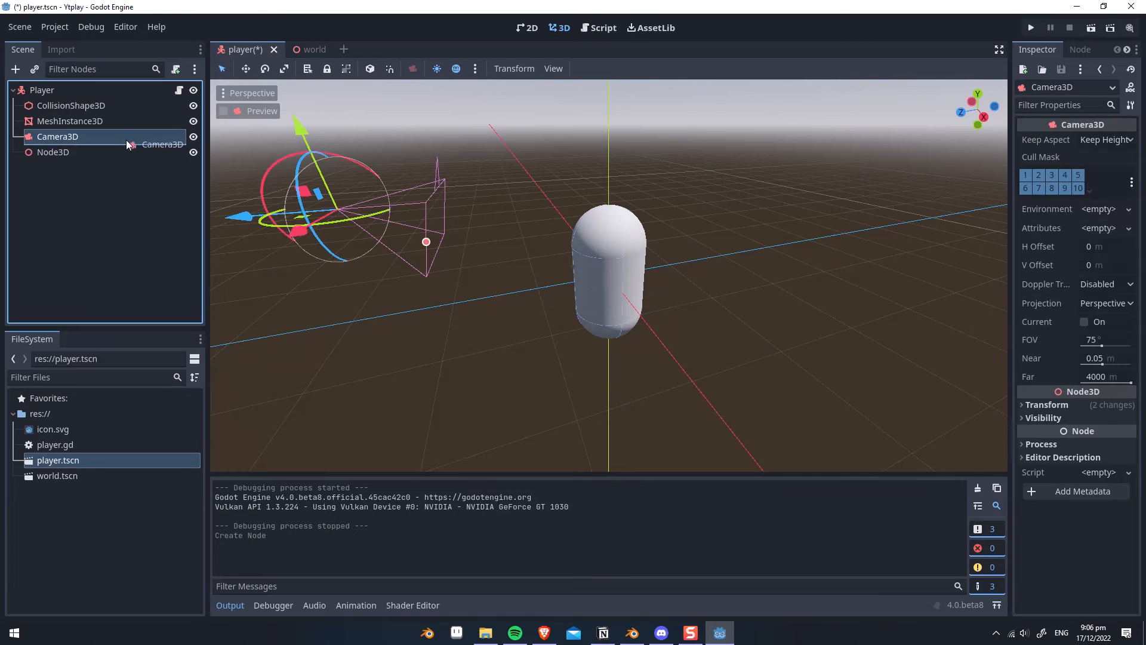
{"action": "left_click_drag", "start_coordinate": [58, 137], "coordinate": [53, 153]}
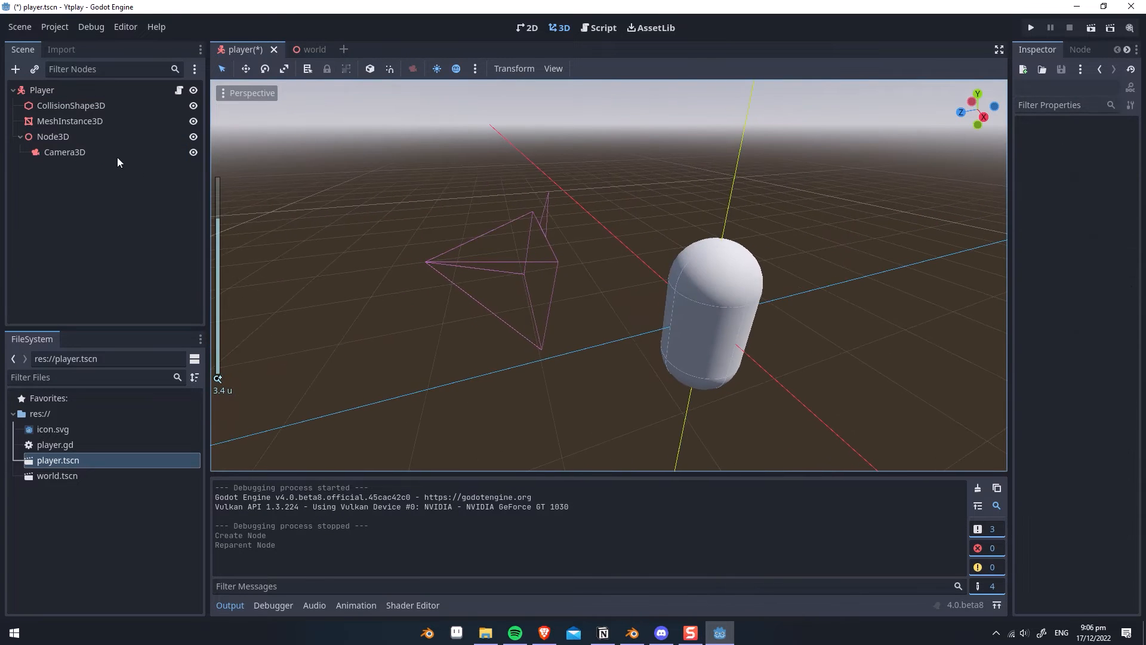
{"action": "double_click", "coordinate": [52, 137]}
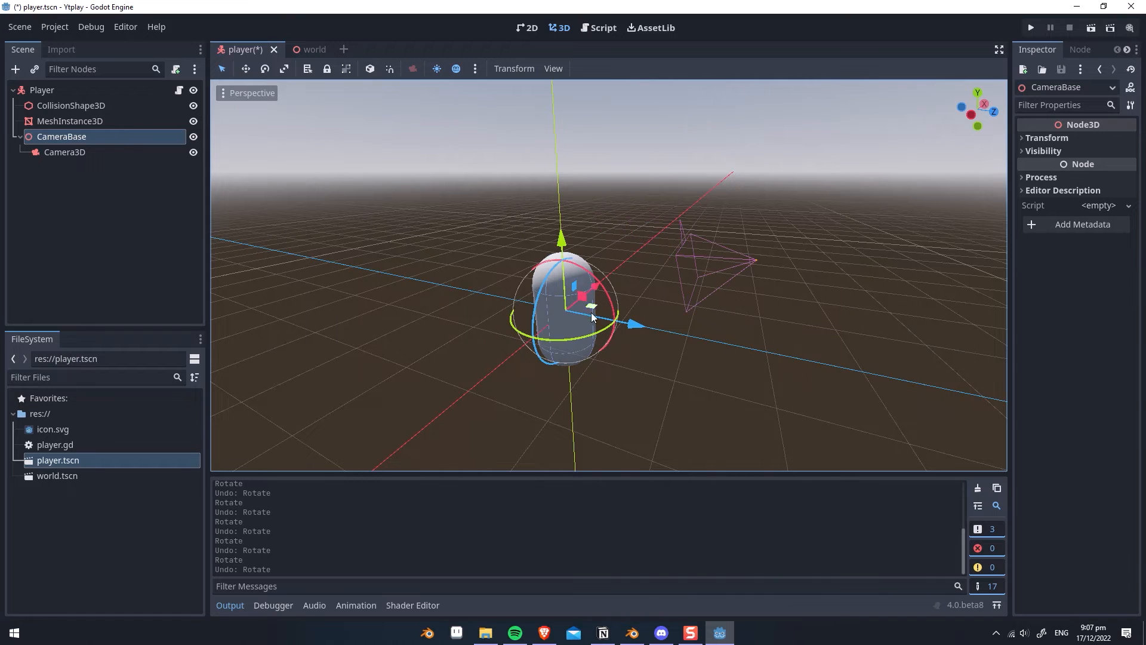
{"action": "left_click", "coordinate": [597, 28]}
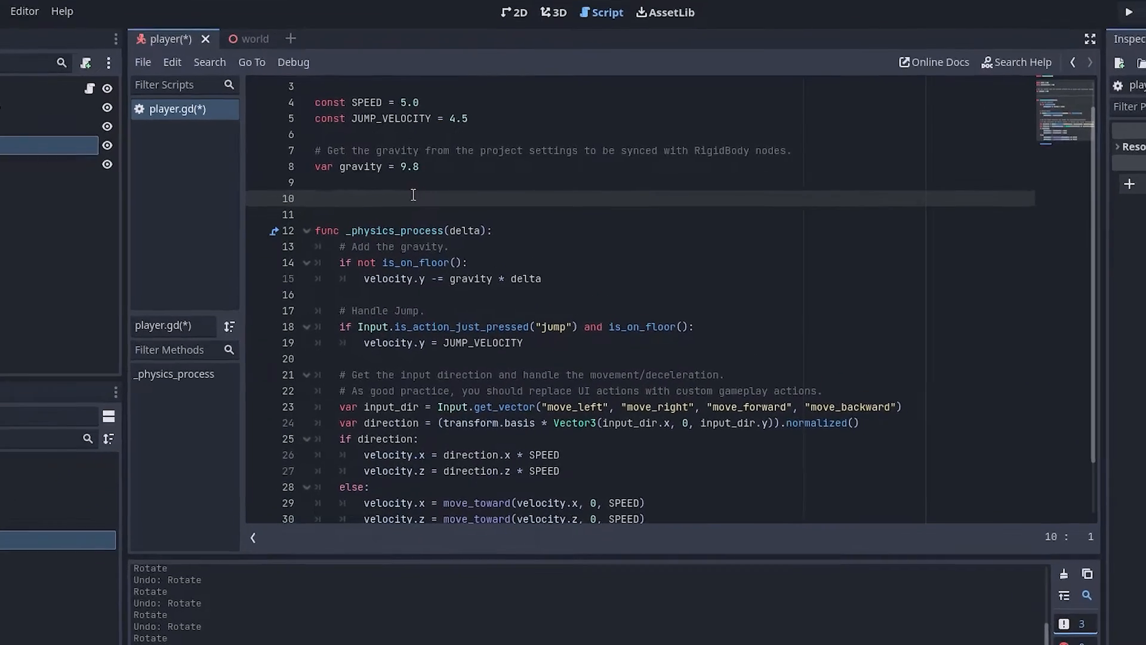
{"action": "type", "text": "onready var"}
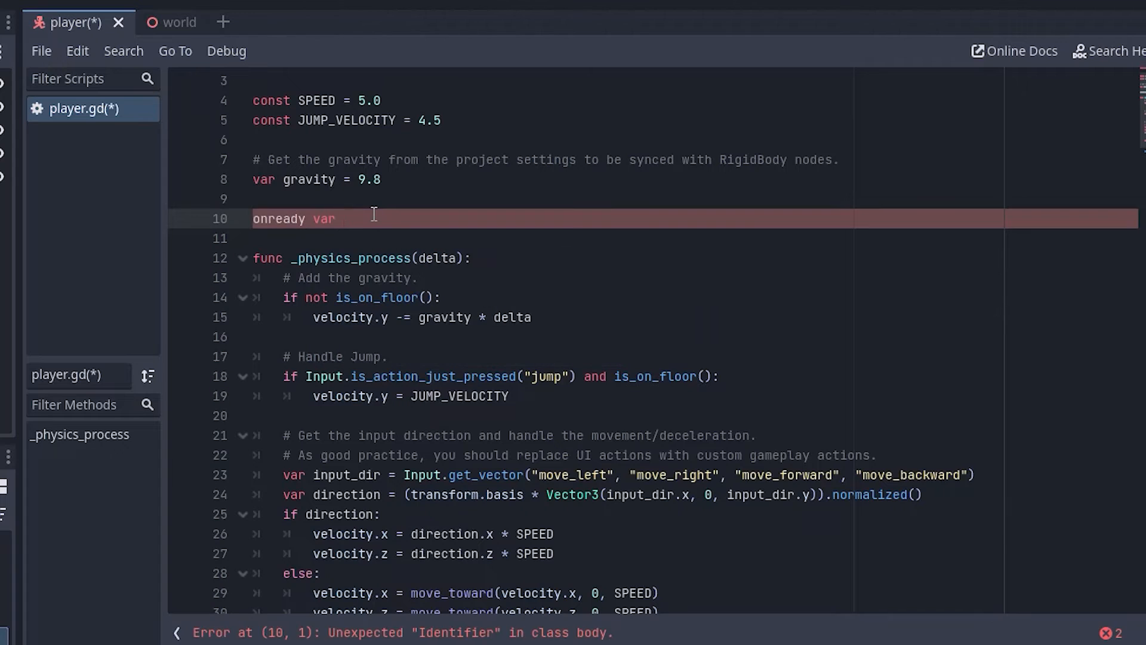
{"action": "type", "text": "camera"}
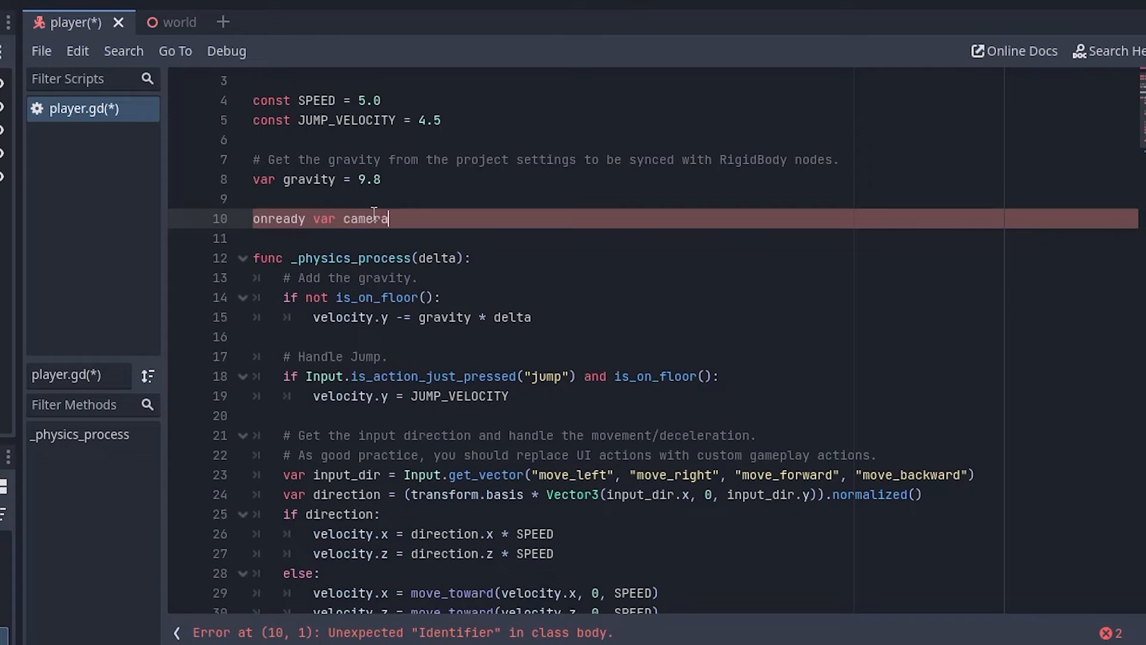
{"action": "type", "text": "base = $CameraBase"}
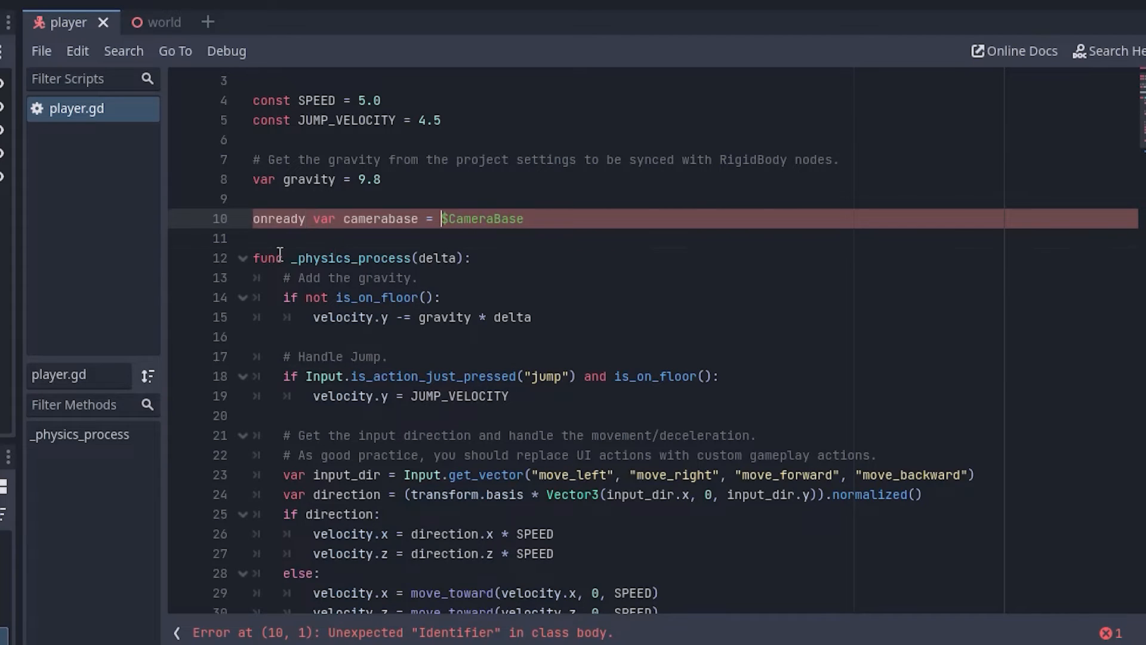
{"action": "left_click", "coordinate": [313, 257]}
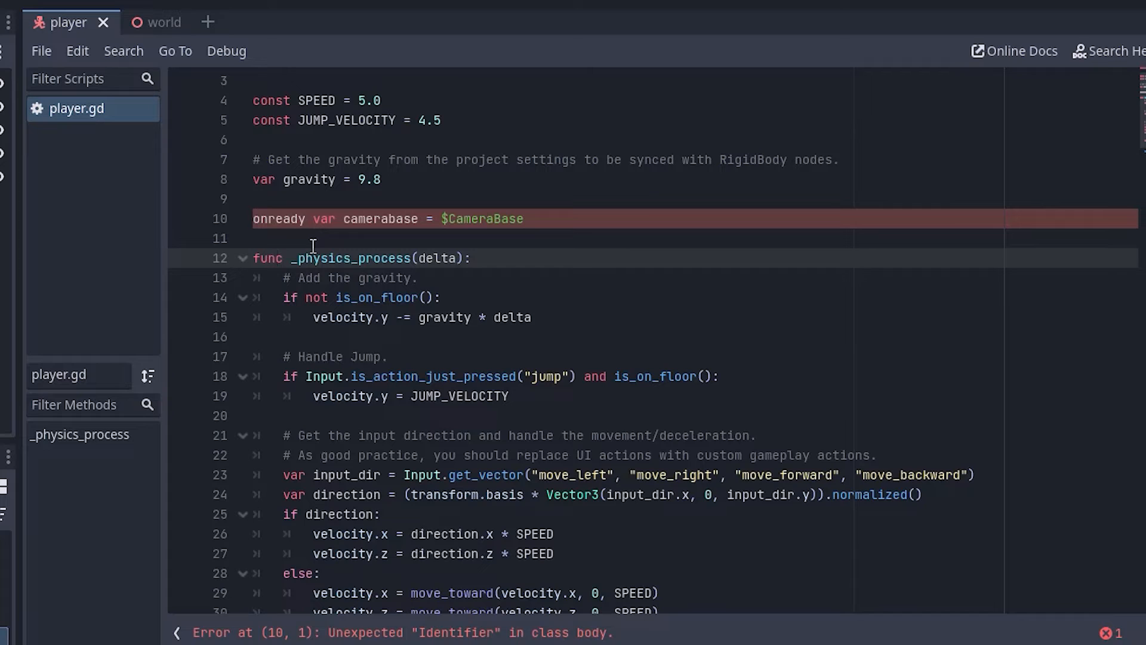
{"action": "left_click", "coordinate": [282, 218]}
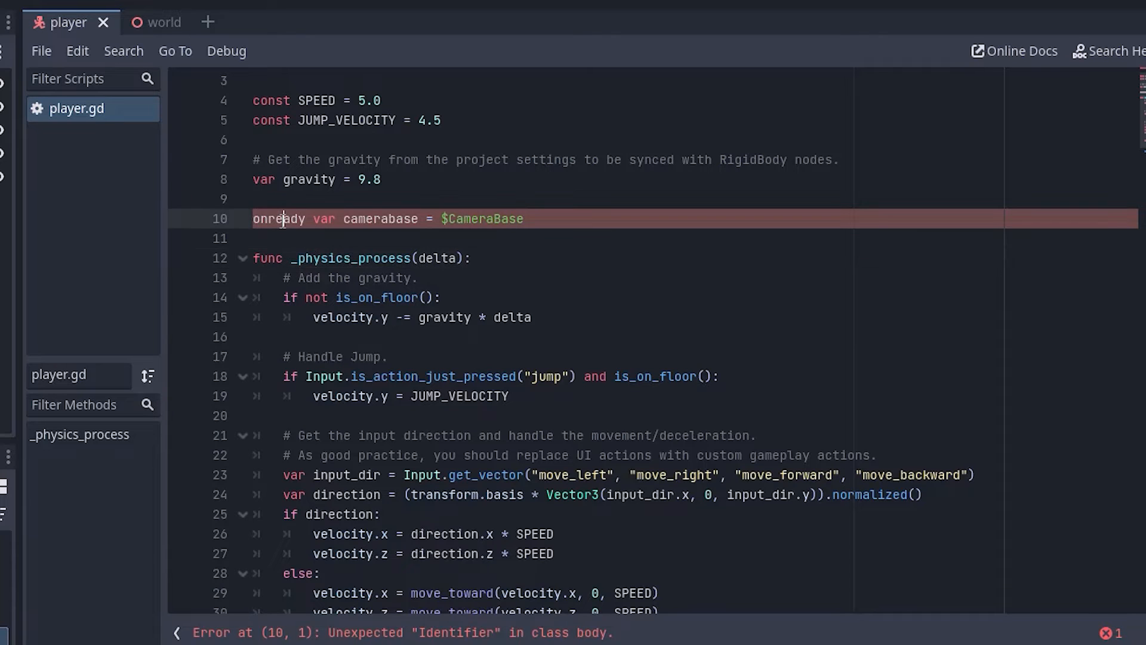
{"action": "type", "text": "@"}
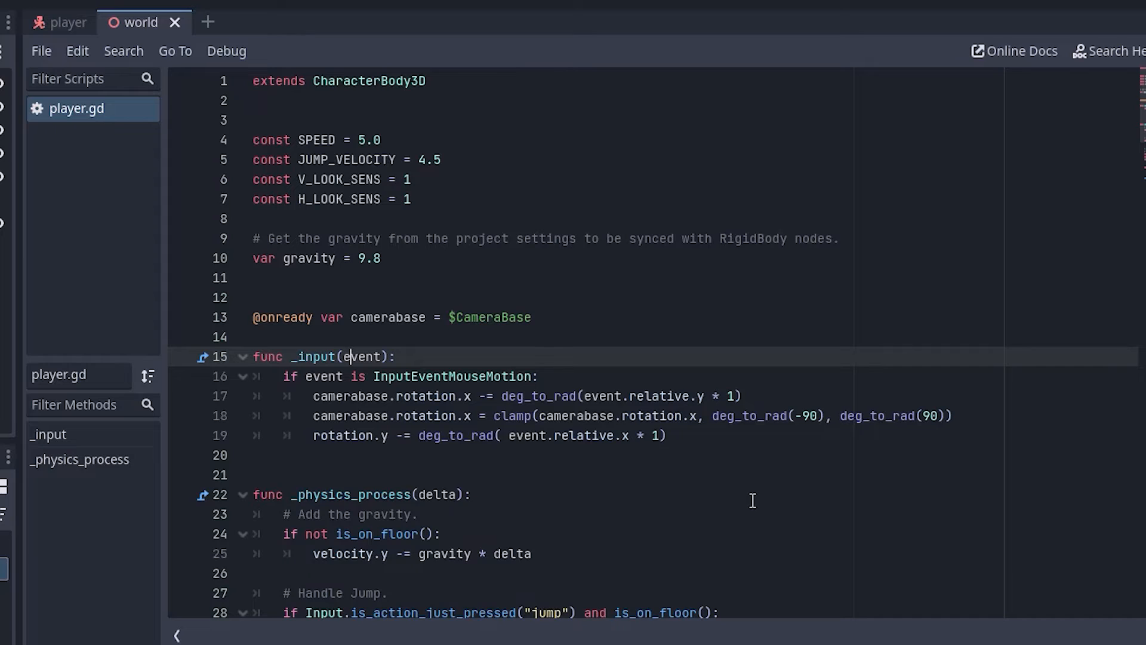
{"action": "mouse_move", "coordinate": [482, 384]}
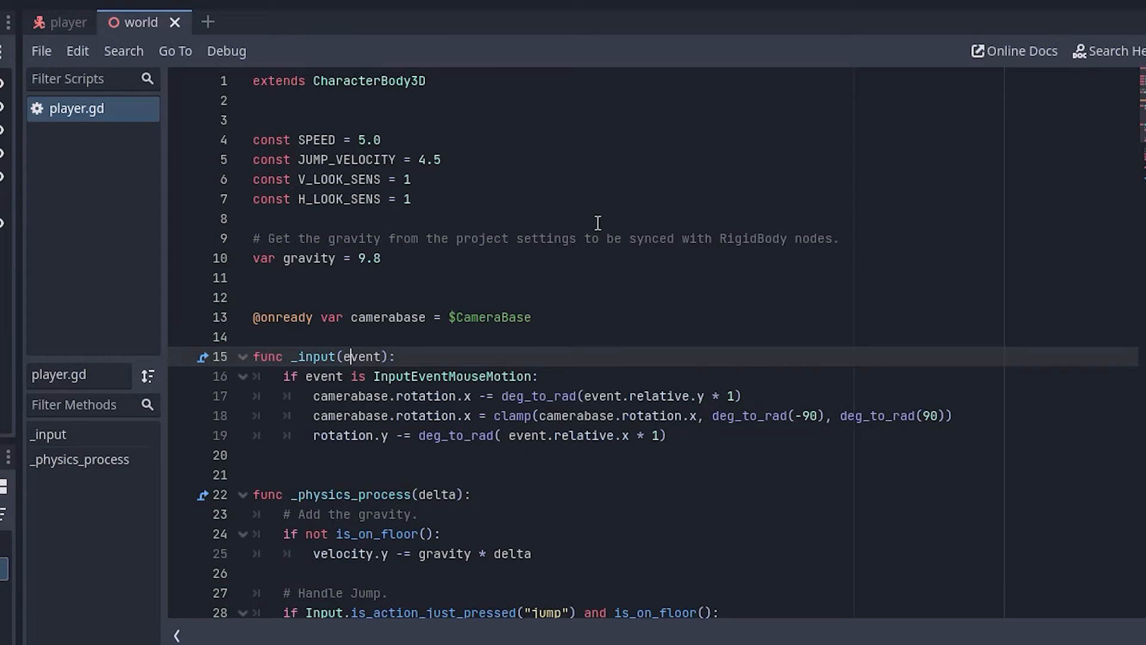
Test the CameraBase ±90° and Player mouse-look rotations in the 3D view, then return to the world scene.
{"action": "left_click", "coordinate": [558, 28]}
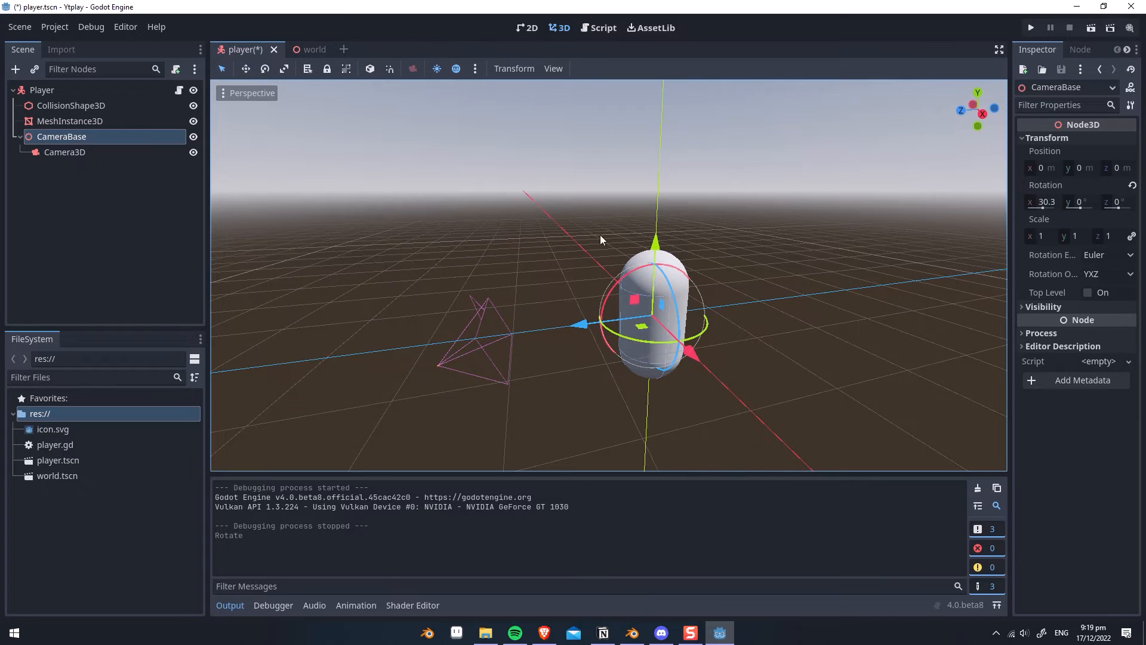
{"action": "left_click", "coordinate": [602, 28]}
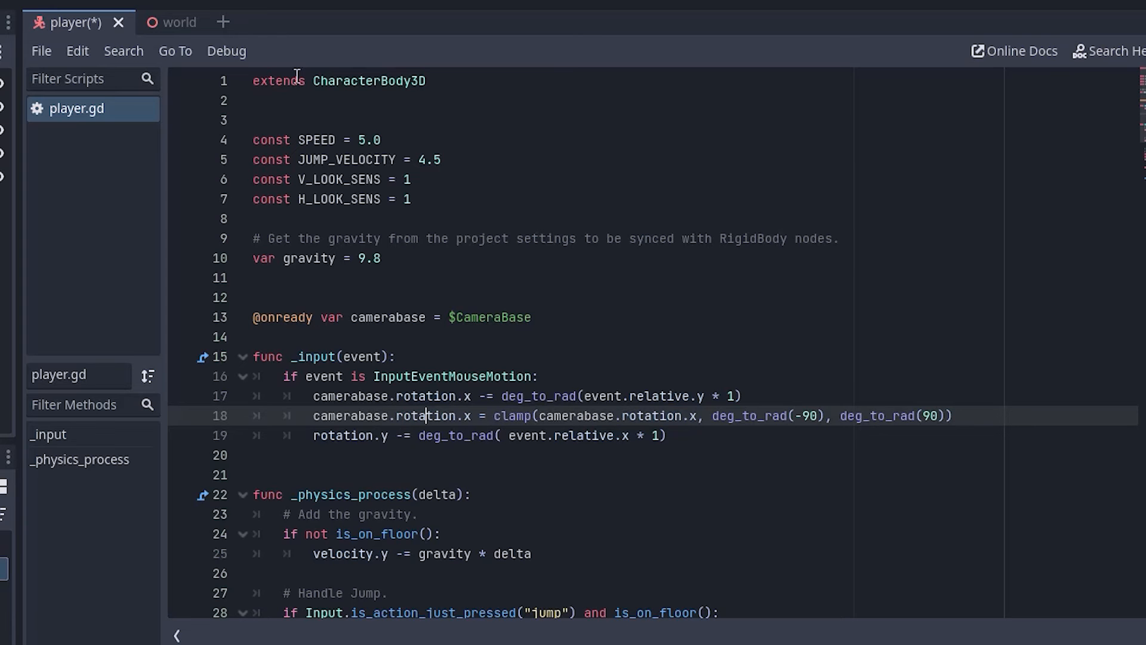
{"action": "left_click", "coordinate": [559, 28]}
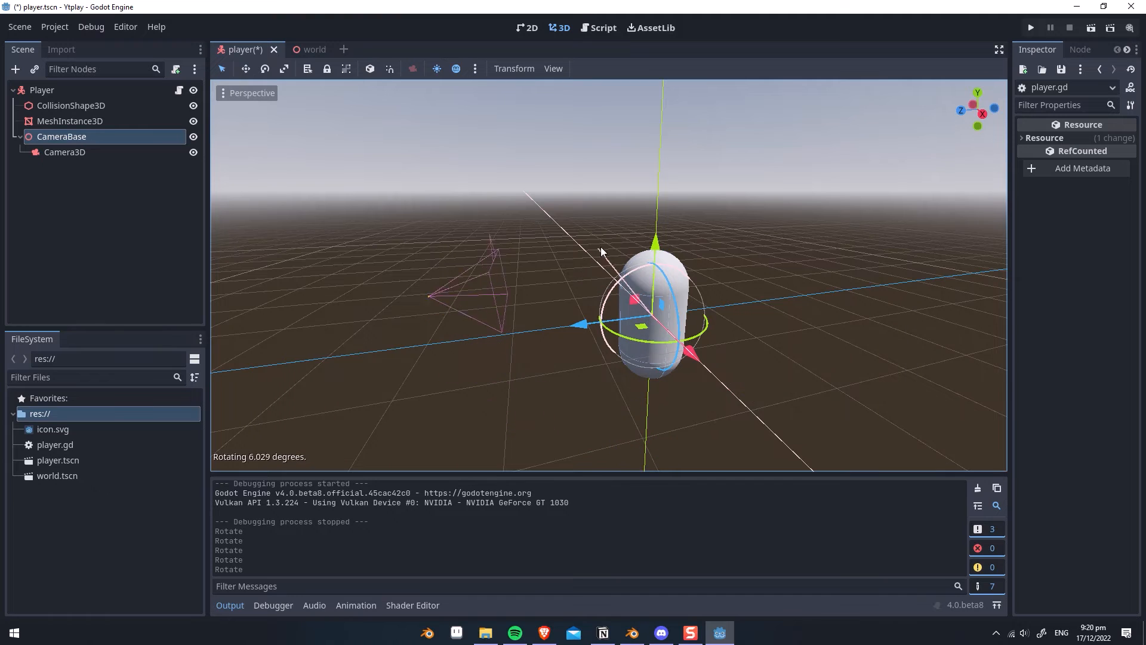
{"action": "left_click", "coordinate": [597, 28]}
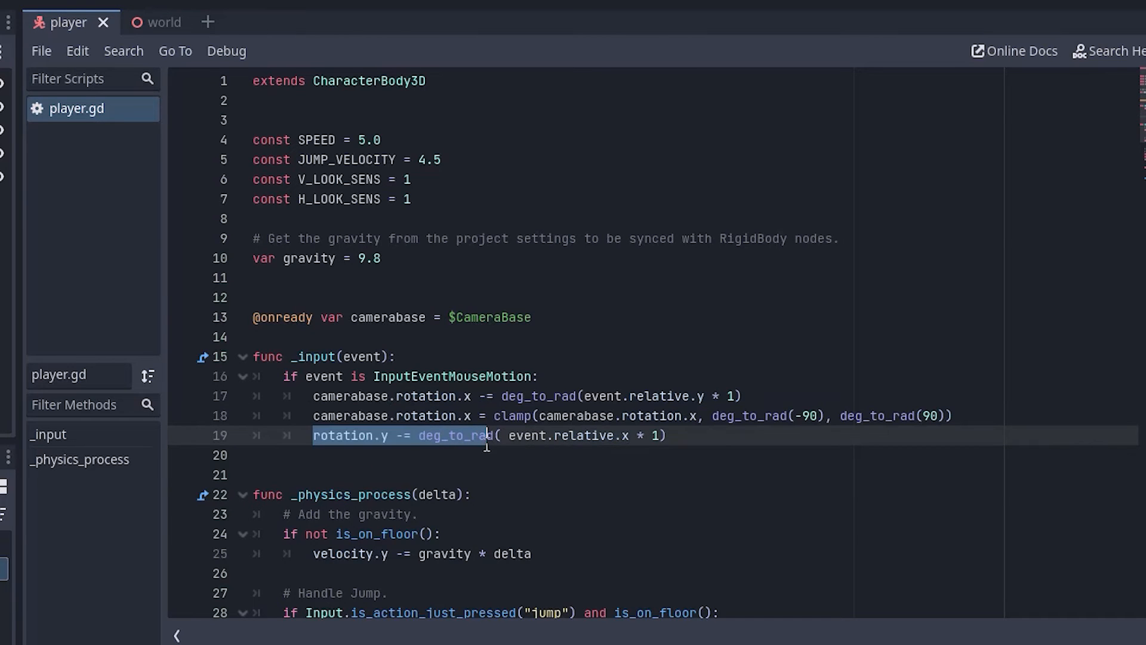
{"action": "left_click", "coordinate": [559, 26]}
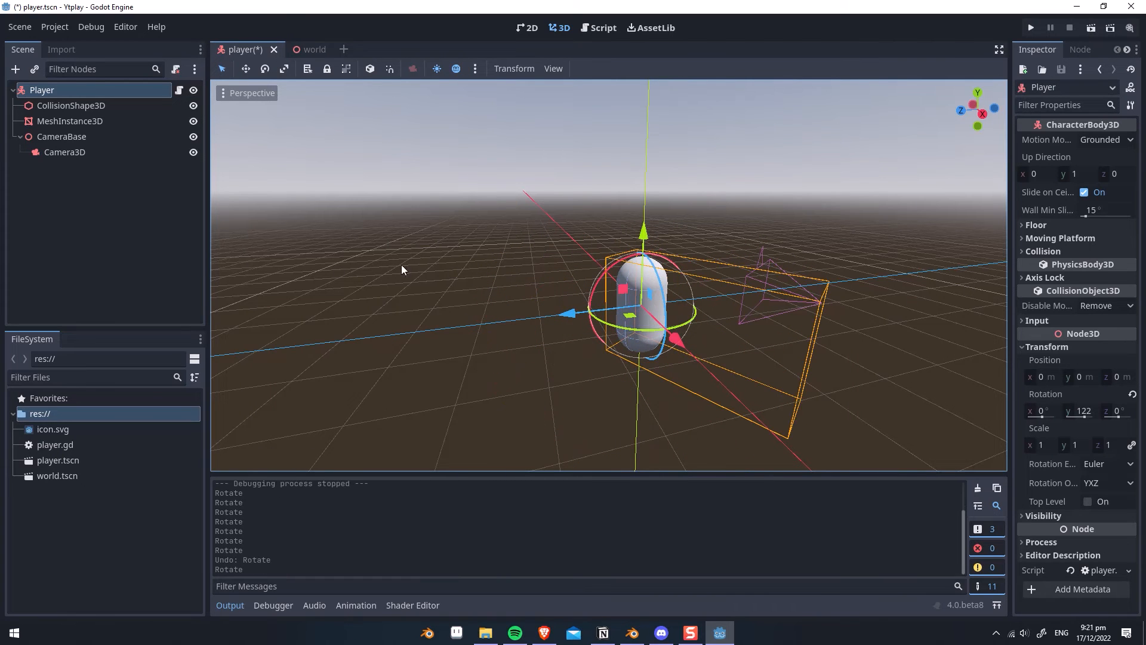
{"action": "left_click", "coordinate": [601, 28]}
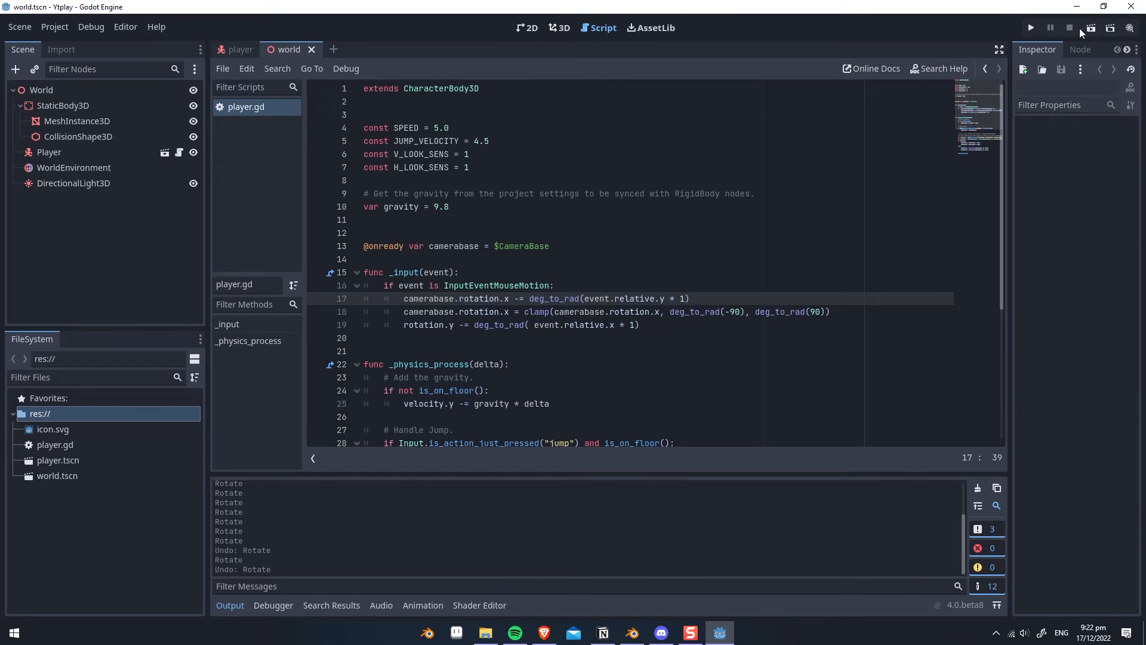
Add func _ready() setting Input.mouse_mode = 2 to player.gd and run the scene to test capture.
{"action": "left_click", "coordinate": [1030, 28]}
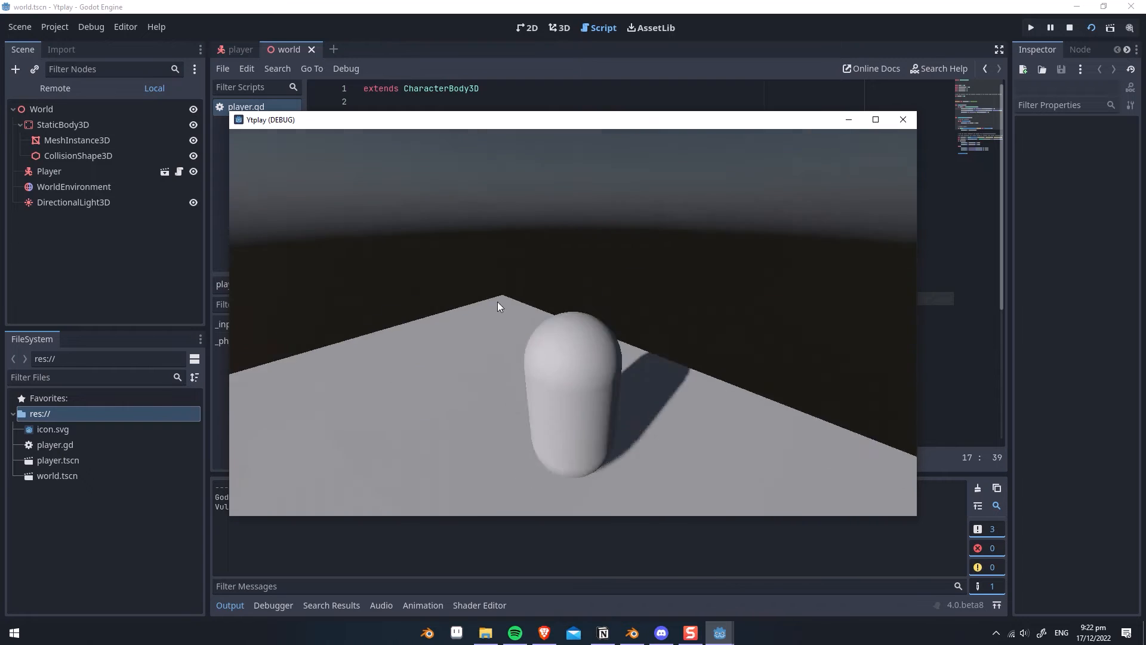
{"action": "left_click", "coordinate": [903, 119]}
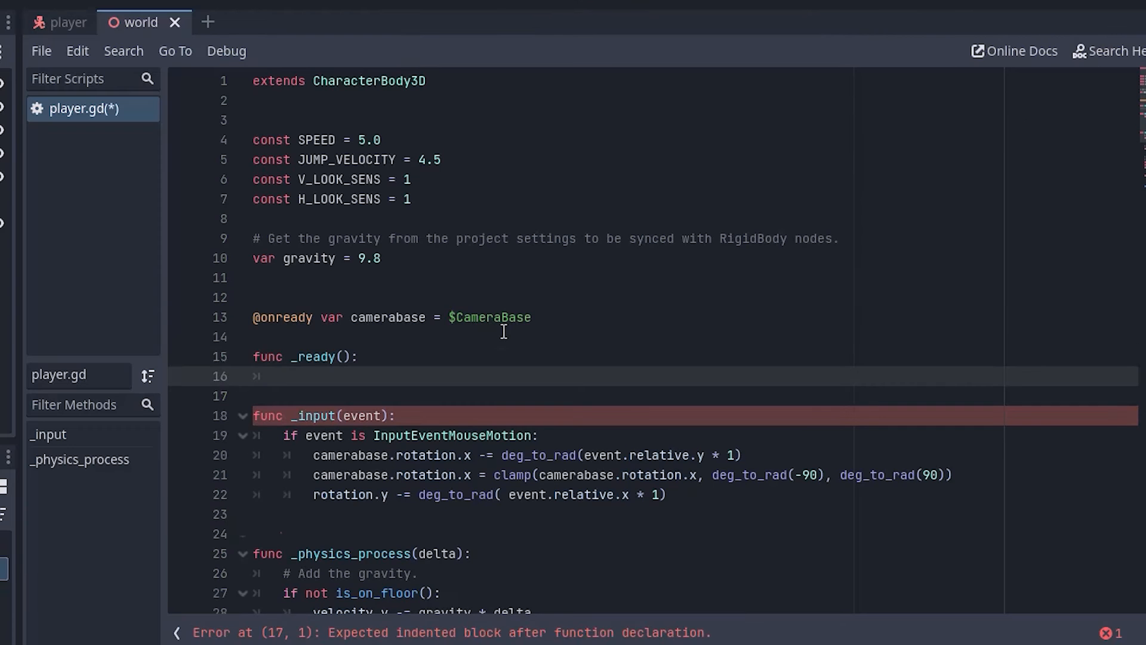
{"action": "type", "text": "Input.mouse_mode = 2"}
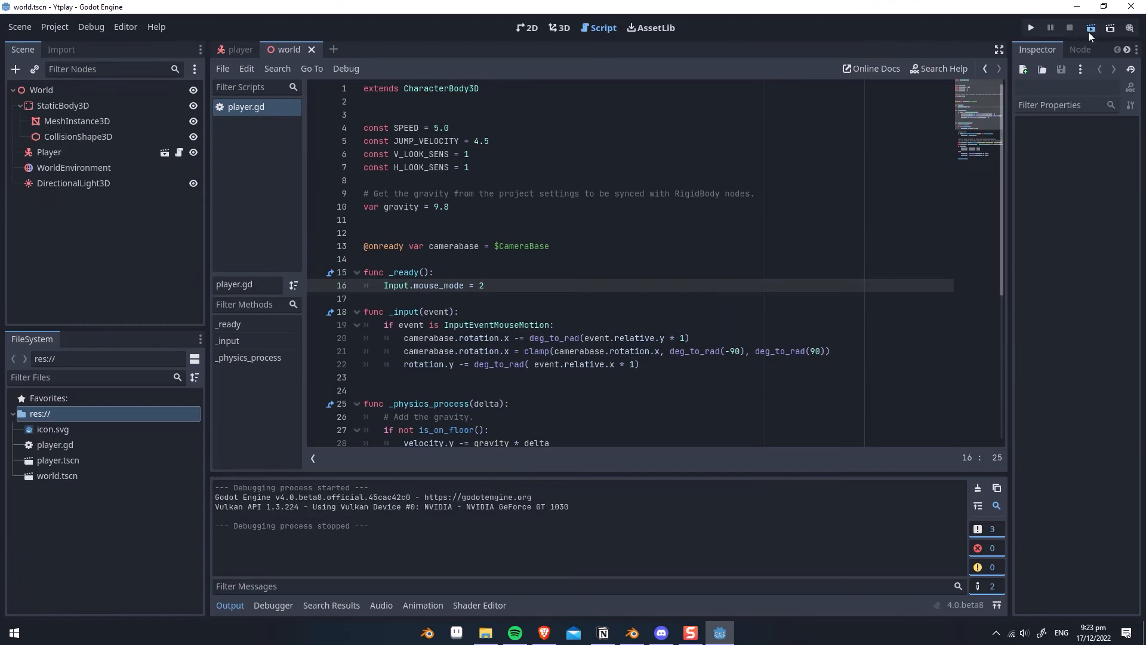
{"action": "left_click", "coordinate": [1030, 28]}
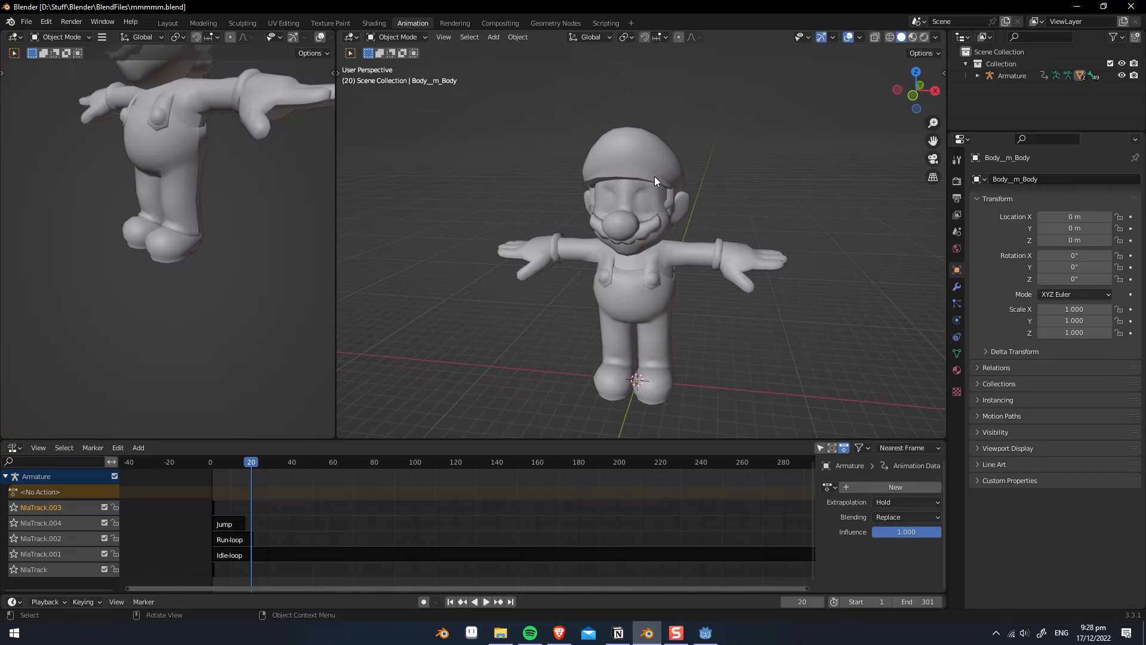
Scrub the Mario model's animation tracks to frames 22 and 73, then export it as .glb.
{"action": "left_click", "coordinate": [216, 461]}
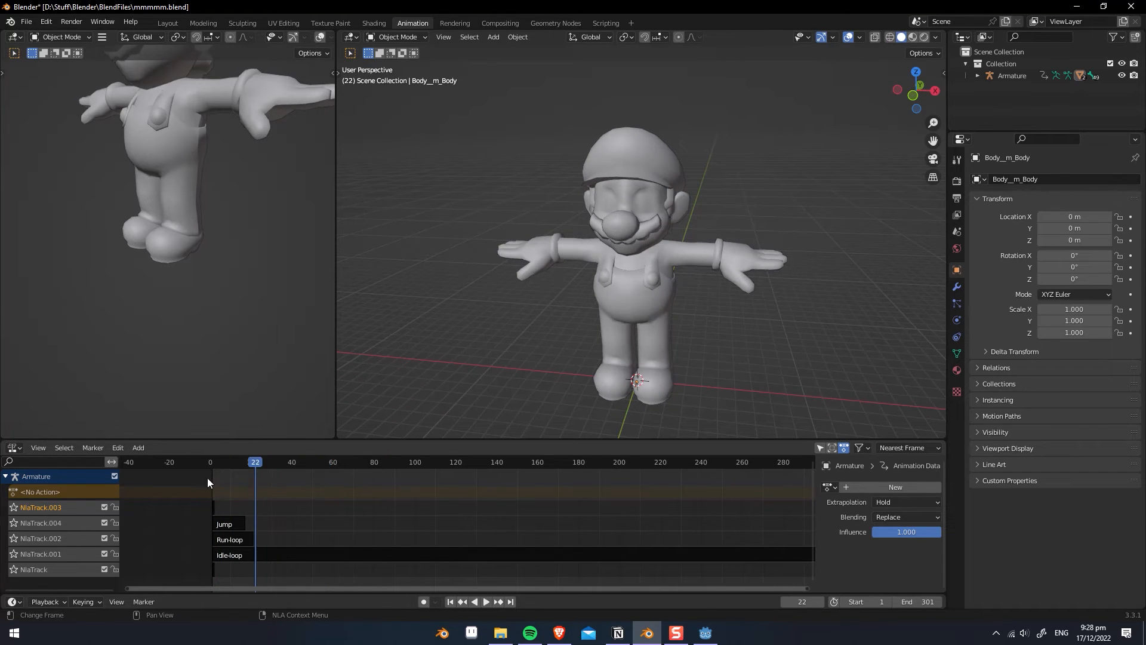
{"action": "left_click", "coordinate": [486, 601]}
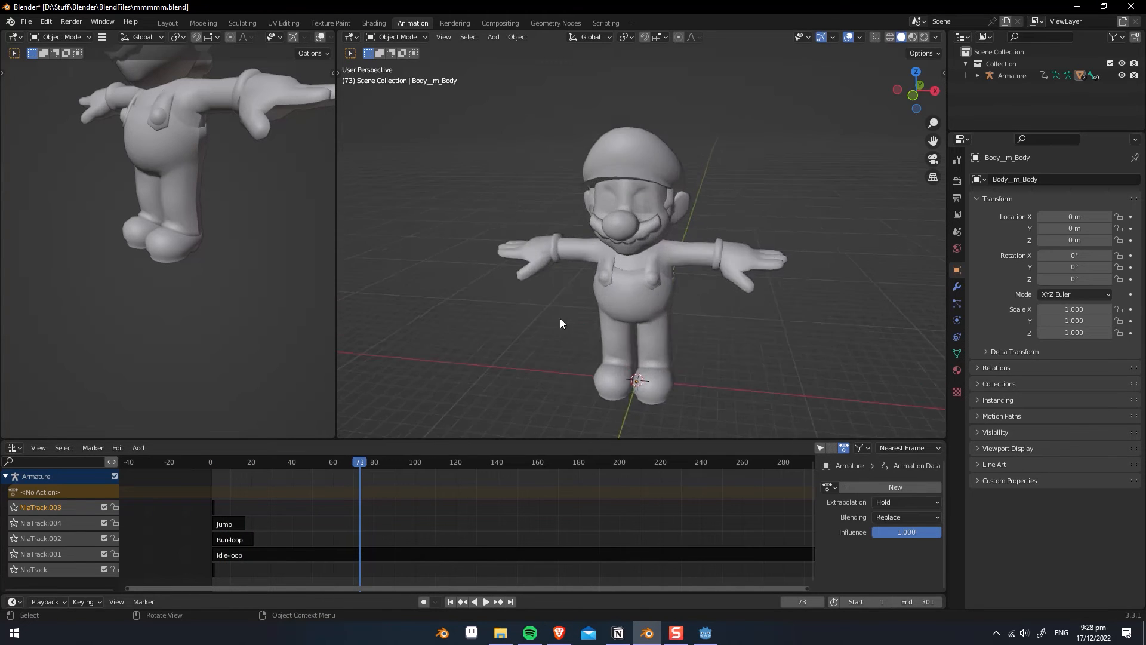
{"action": "left_click", "coordinate": [644, 633]}
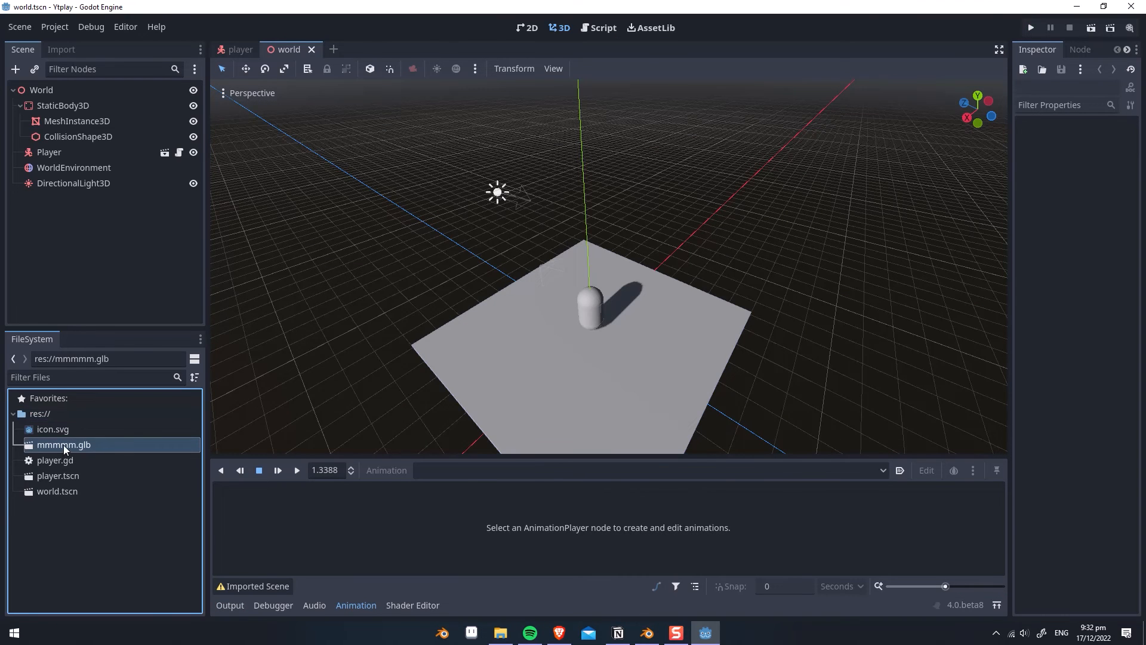
Create a new inherited scene from the imported mmmmmm.glb model and save it as mario.tscn.
{"action": "right_click", "coordinate": [63, 445]}
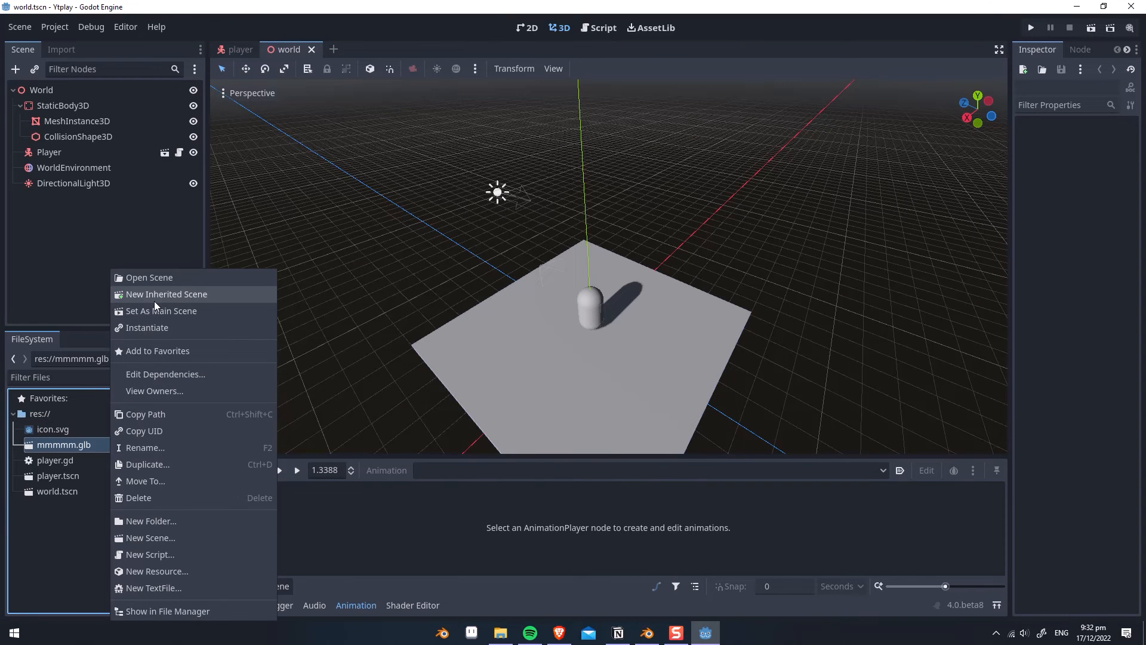
{"action": "left_click", "coordinate": [166, 293]}
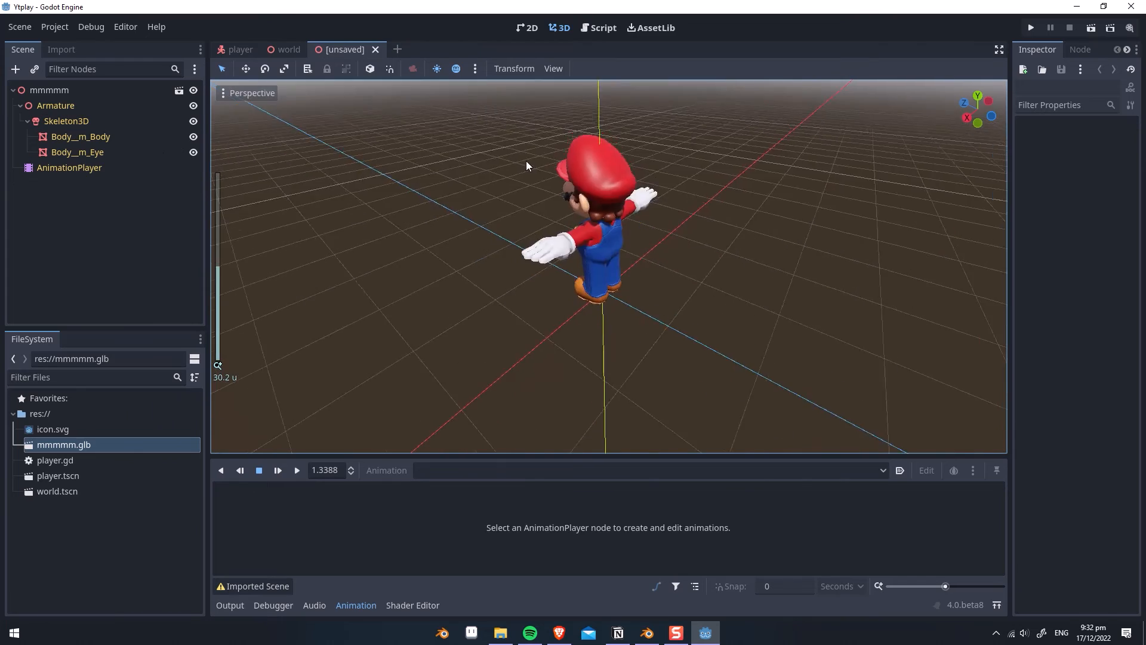
{"action": "left_click", "coordinate": [69, 167]}
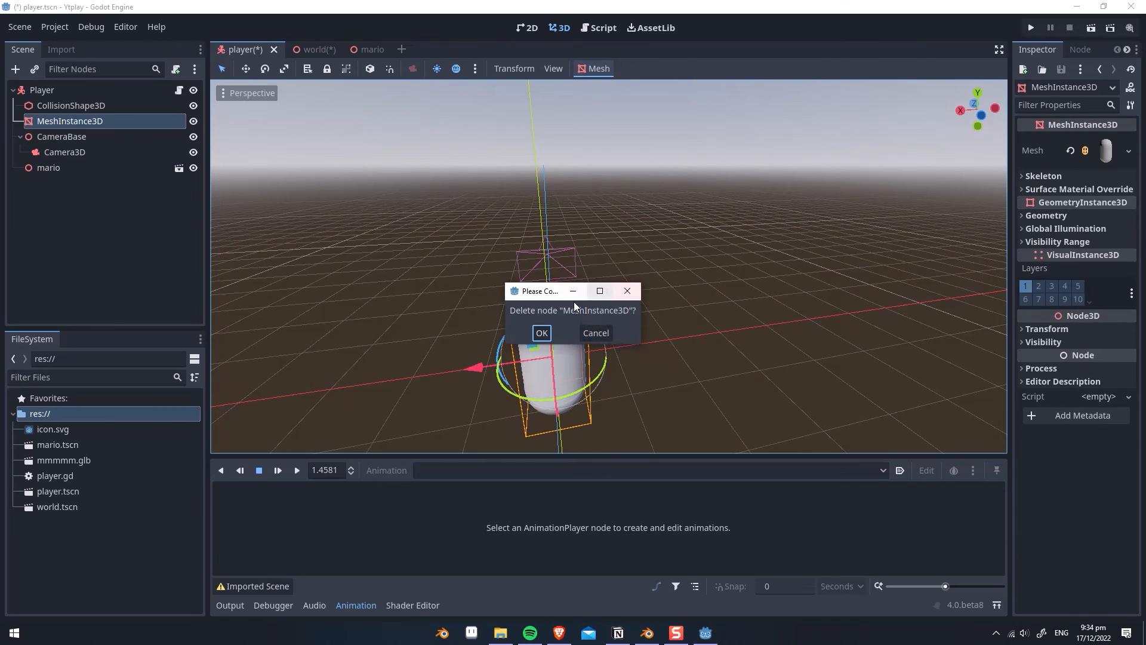
Confirm deleting the capsule MeshInstance3D and scroll down to the physics code.
{"action": "left_click", "coordinate": [540, 332]}
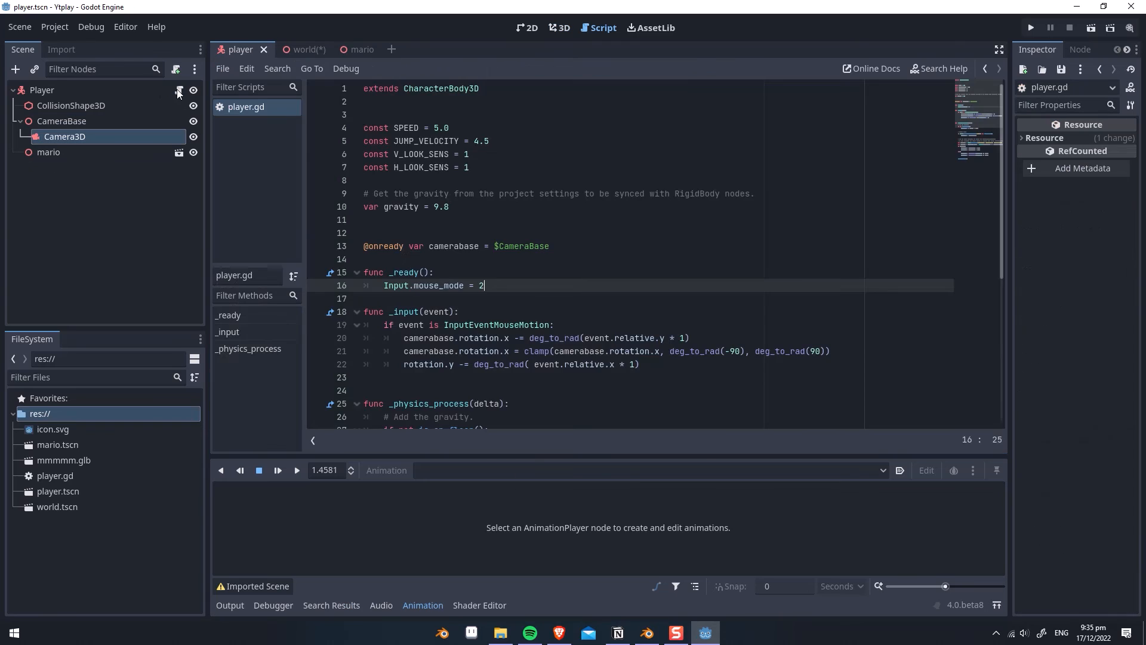
{"action": "scroll", "scroll_direction": "down", "scroll_amount": 3}
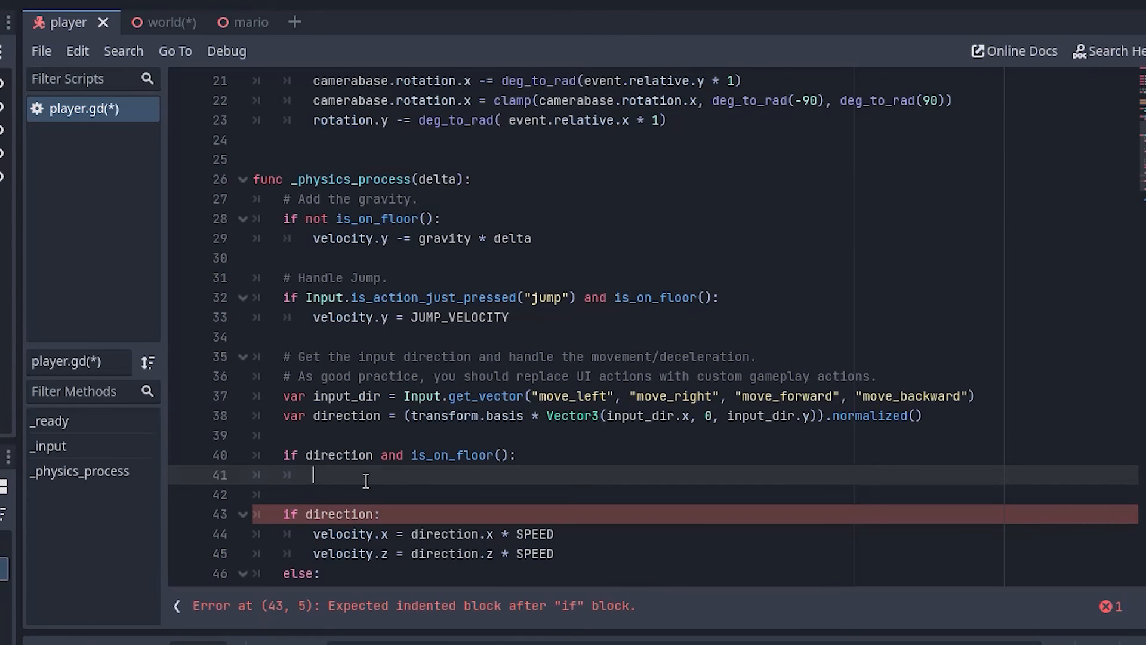
Add anim.play calls for Run, Idle and Jump to player.gd and launch the game.
{"action": "type", "text": "ani"}
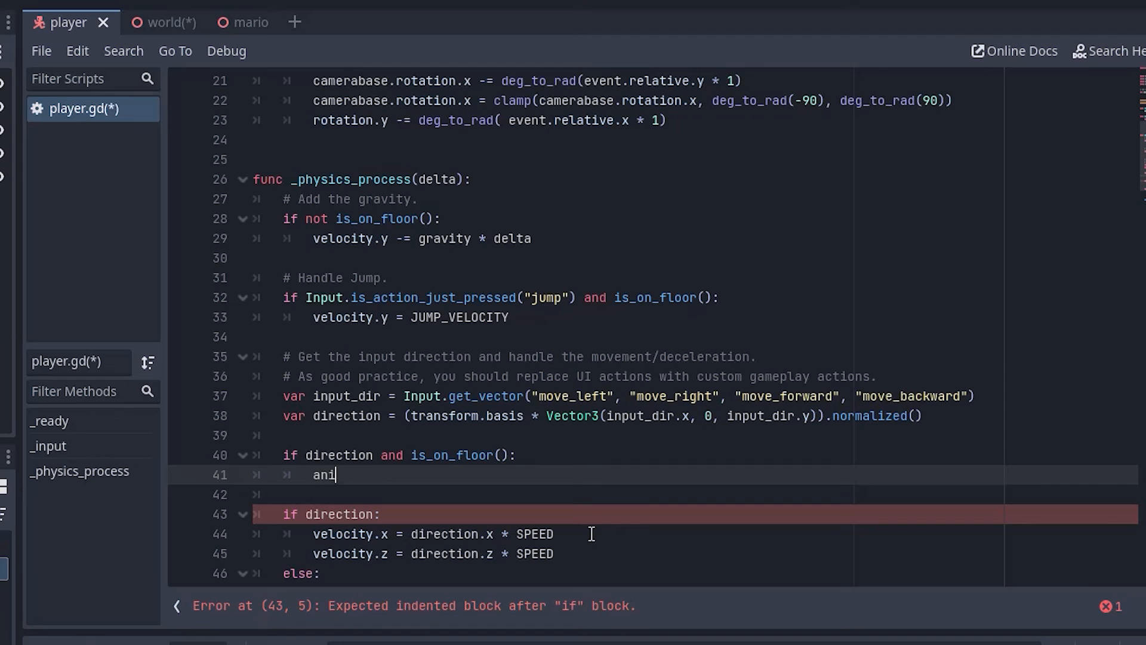
{"action": "type", "text": "m.play(\"Run"}
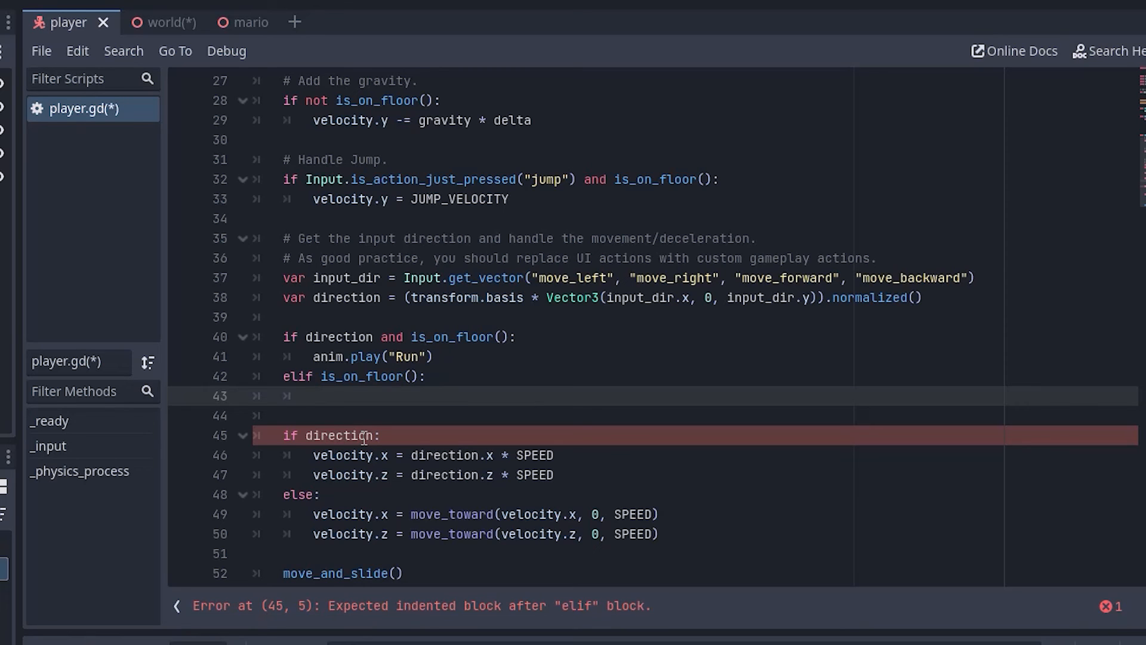
{"action": "type", "text": "anim.play()"}
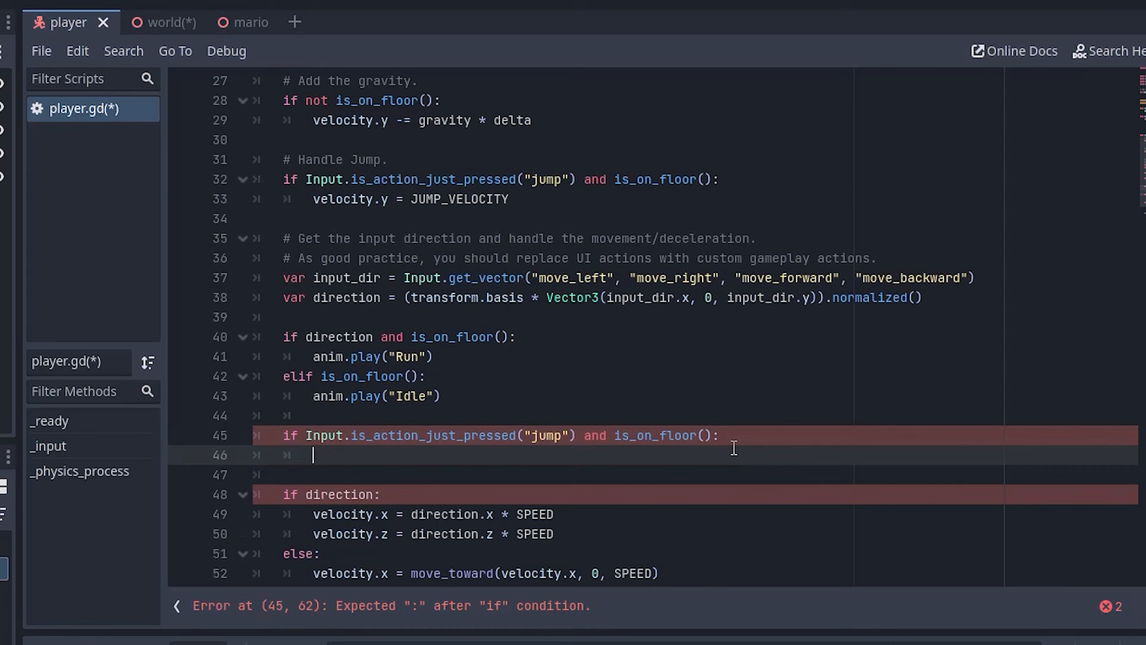
{"action": "type", "text": "anim.play(\"Jump"}
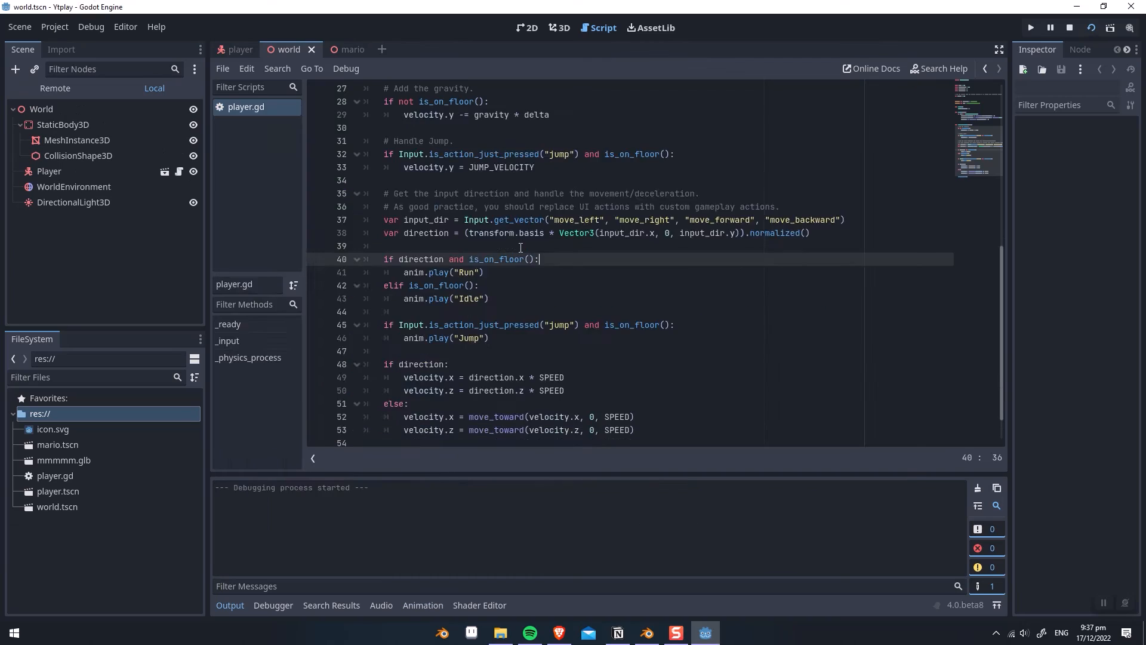
{"action": "left_click", "coordinate": [1030, 27]}
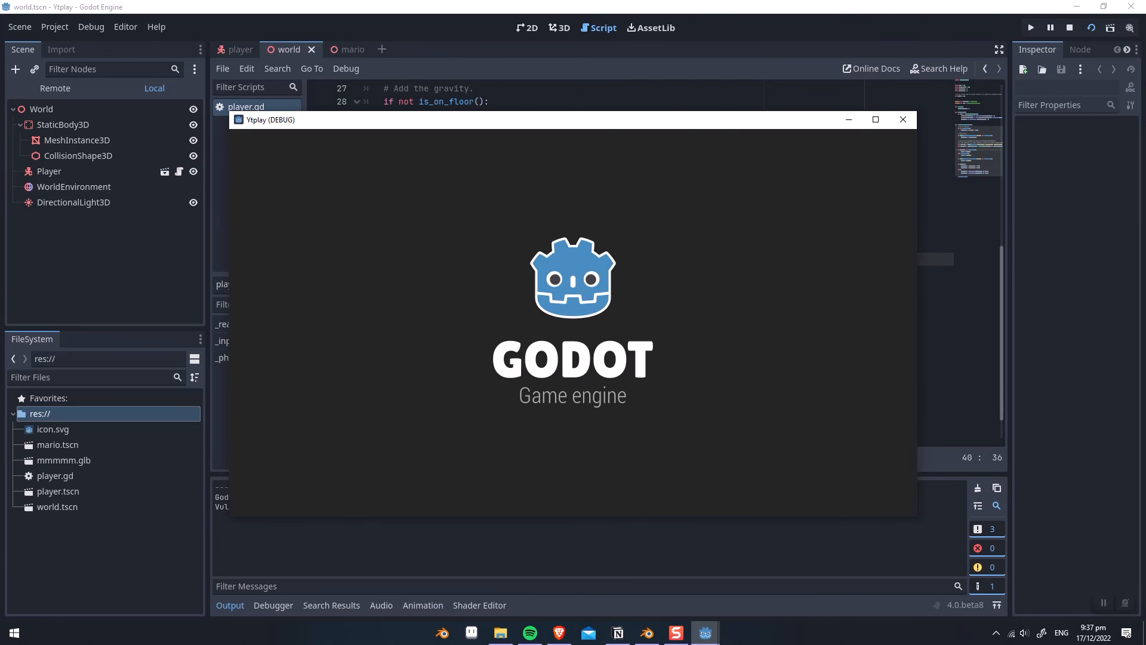